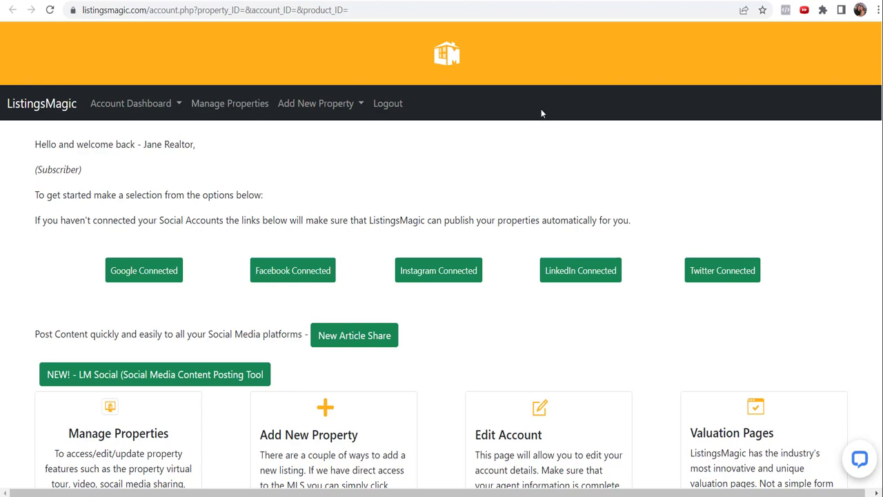
mouse_move(444, 180)
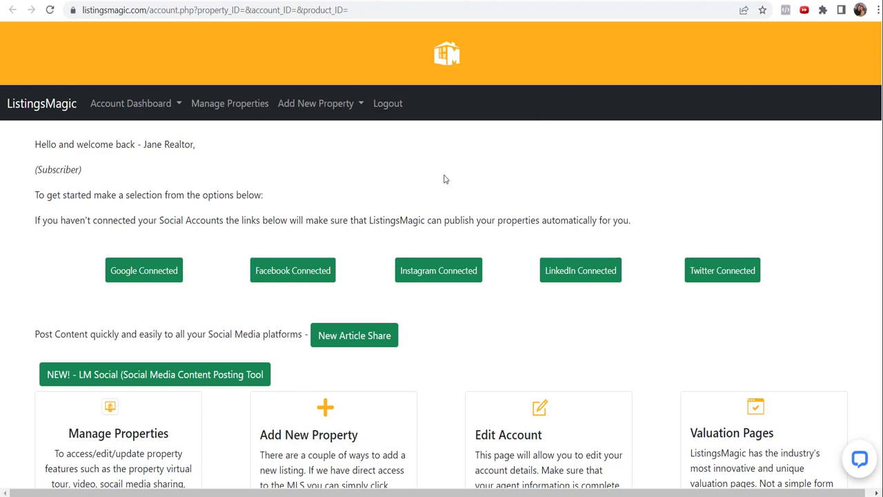
Step: Expand the Account Dashboard menu to reveal the Valuation Pages section
left_click(129, 103)
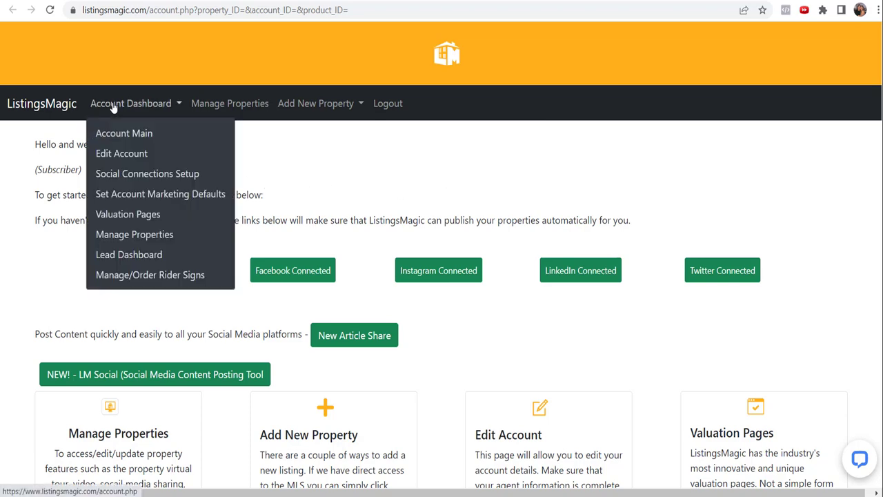
scroll("down", 3)
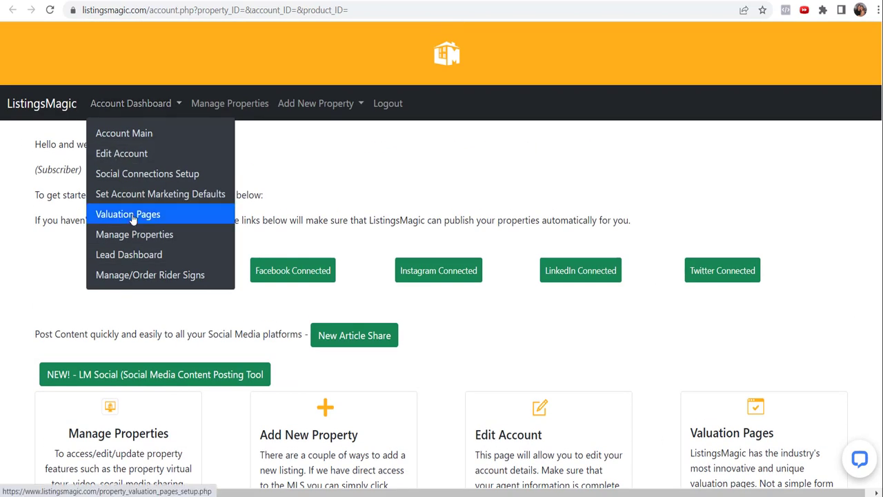
Step: Go to Valuation Page Setup and browse the city pages list past Boca Raton
left_click(127, 214)
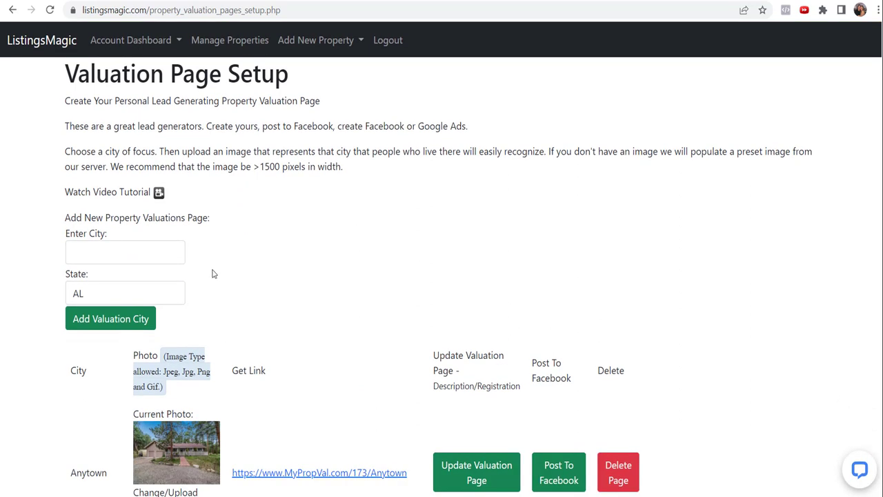
scroll("down", 3)
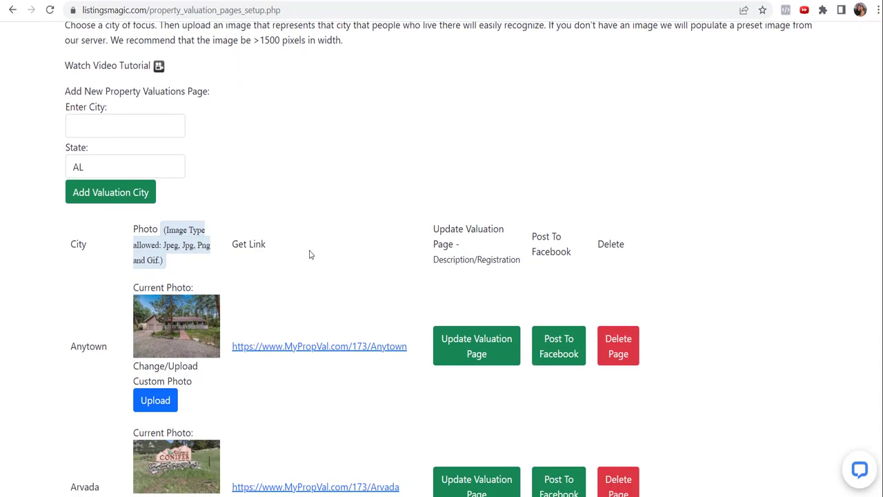
scroll("down", 3)
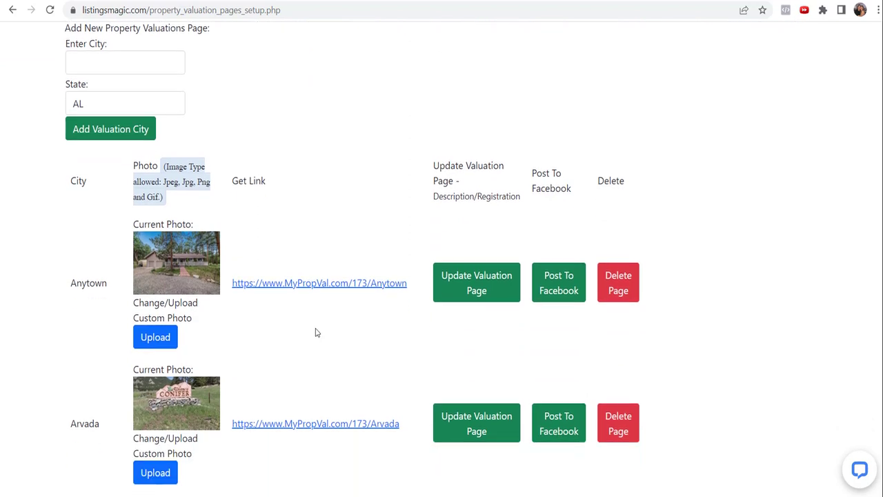
scroll("down", 3)
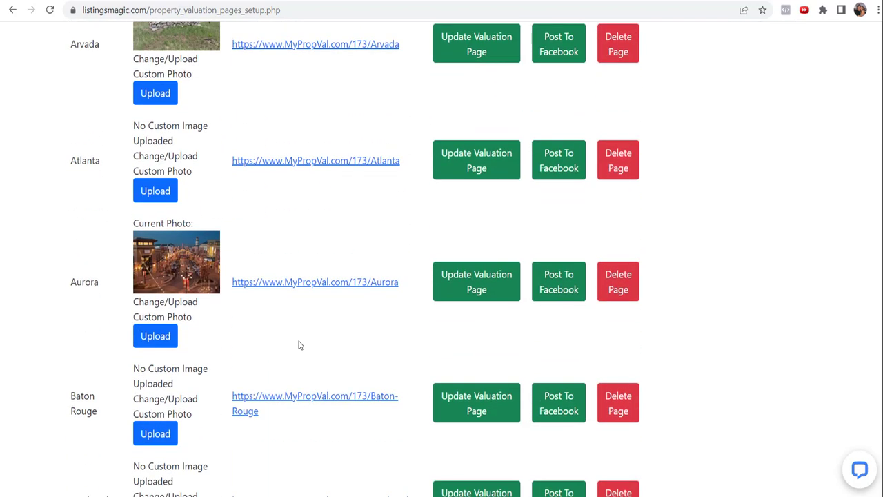
scroll("down", 3)
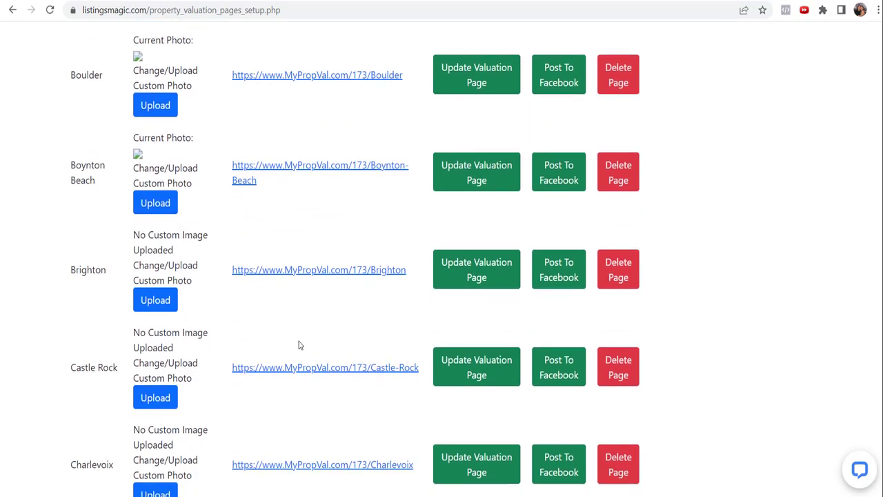
scroll("down", 3)
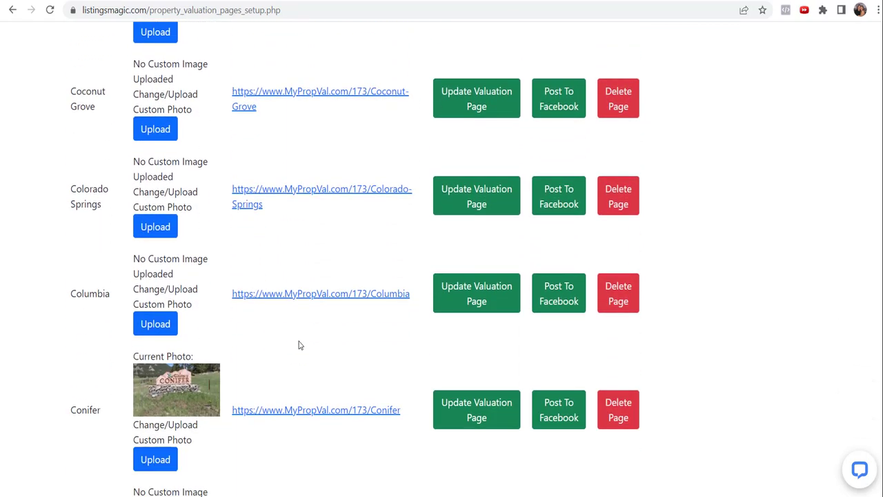
mouse_move(390, 403)
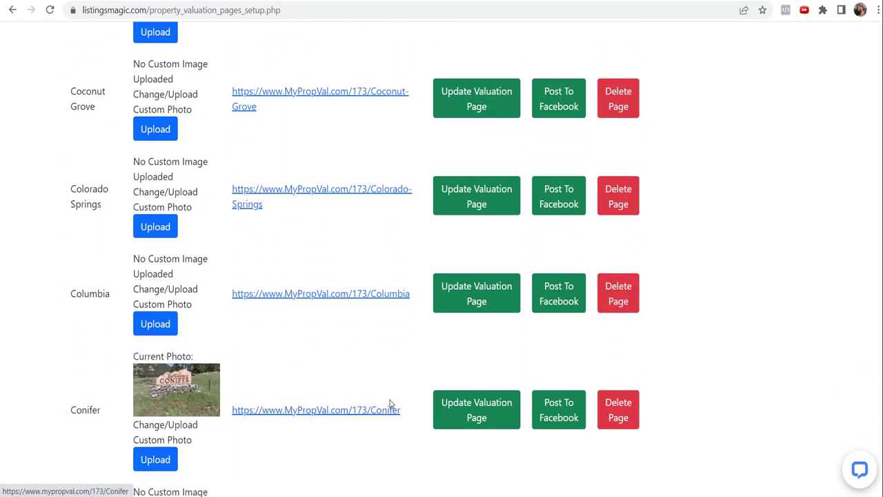
scroll("up", 3)
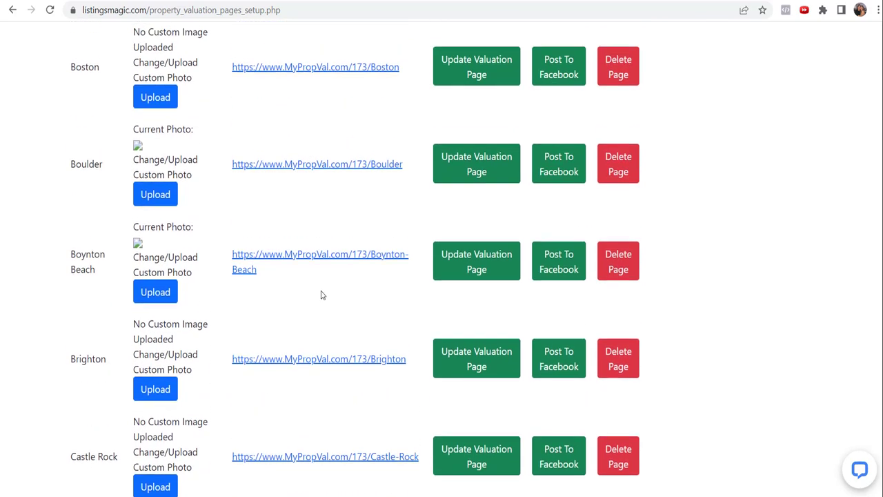
scroll("up", 3)
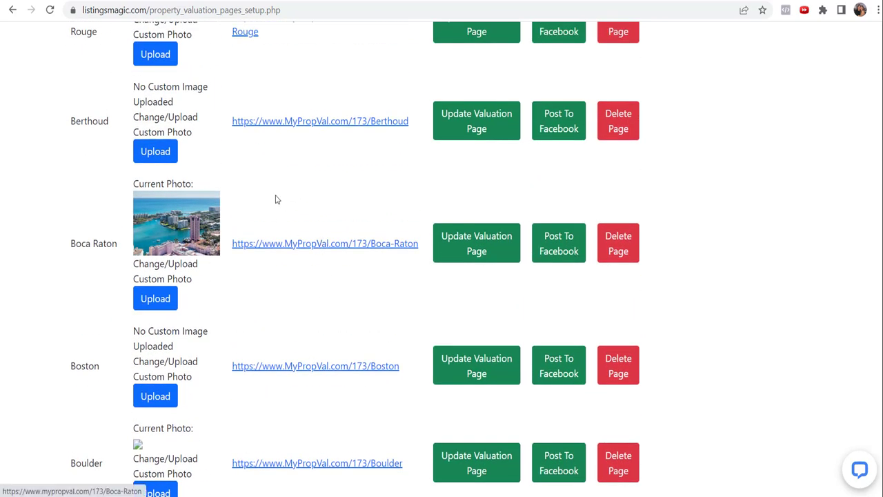
mouse_move(282, 176)
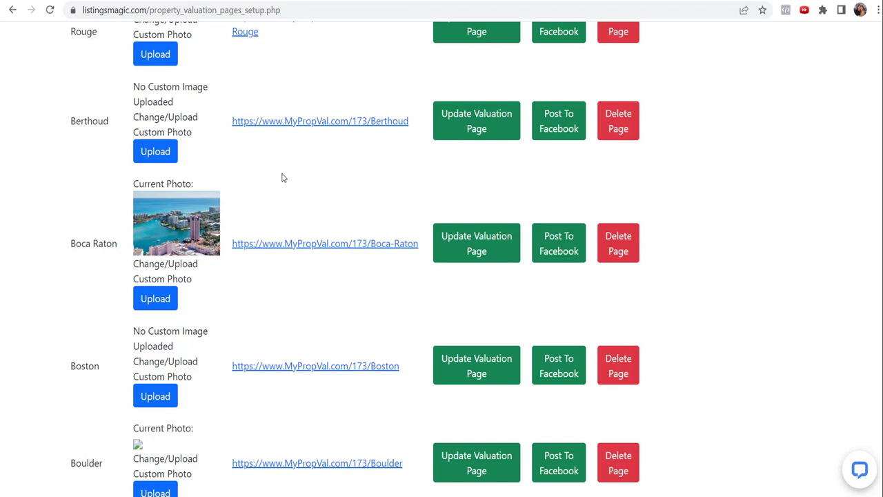
scroll("down", 3)
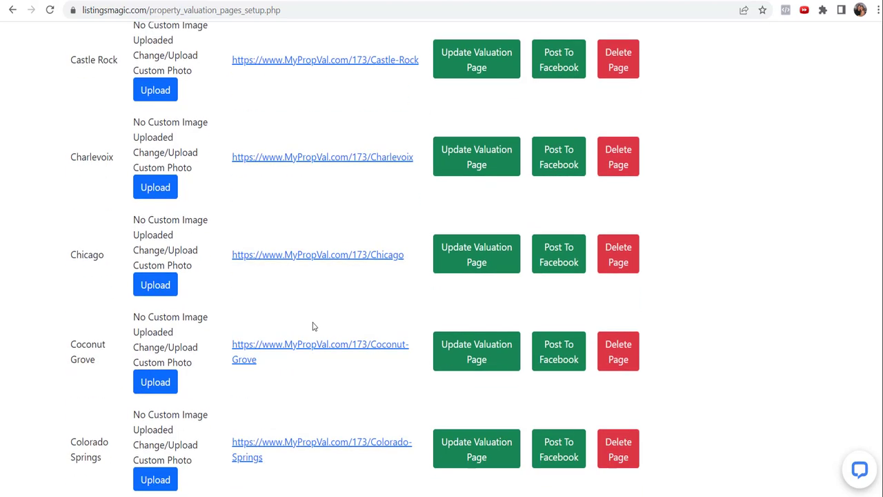
scroll("down", 3)
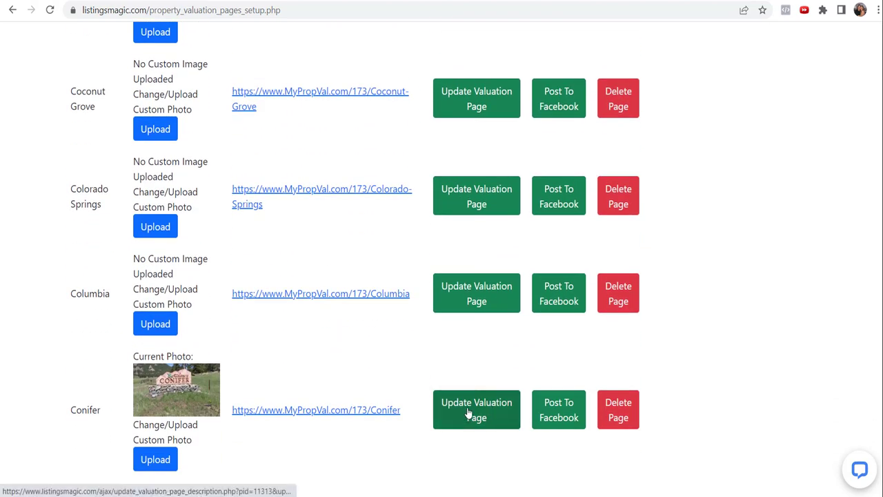
Step: Set the valuation page's Registration Options to Soft Reg
left_click(476, 408)
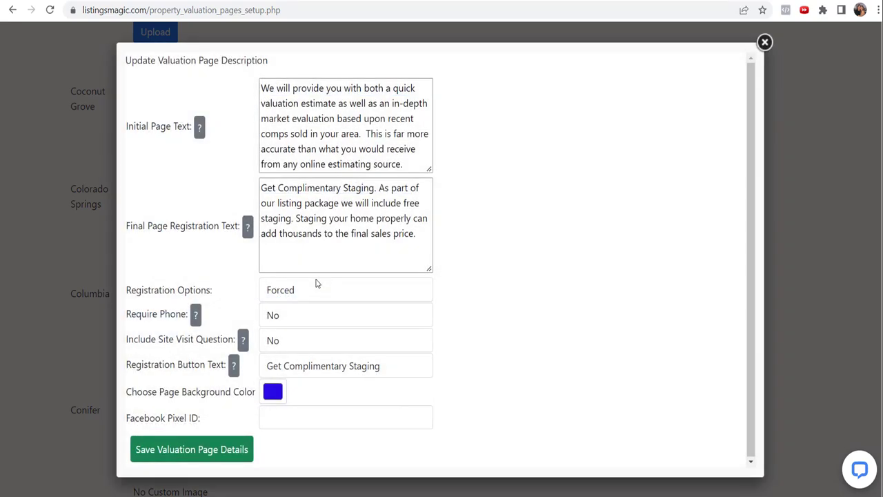
left_click(345, 289)
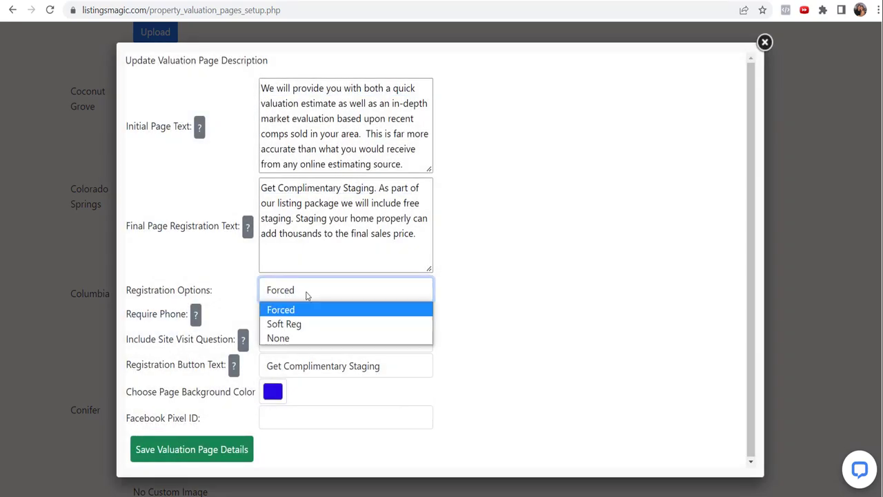
left_click(284, 323)
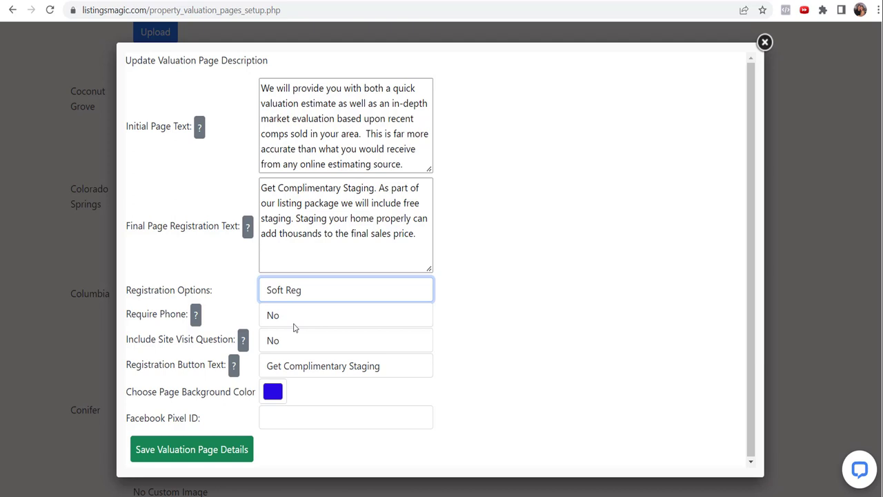
mouse_move(320, 279)
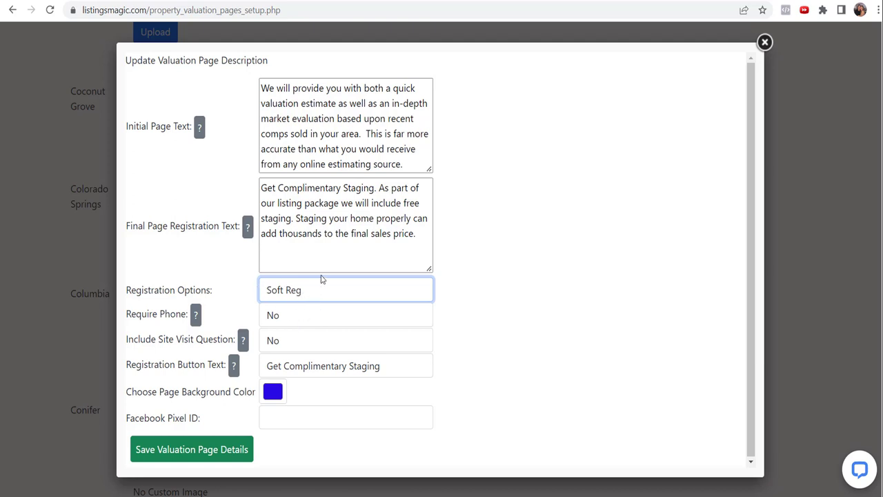
mouse_move(207, 319)
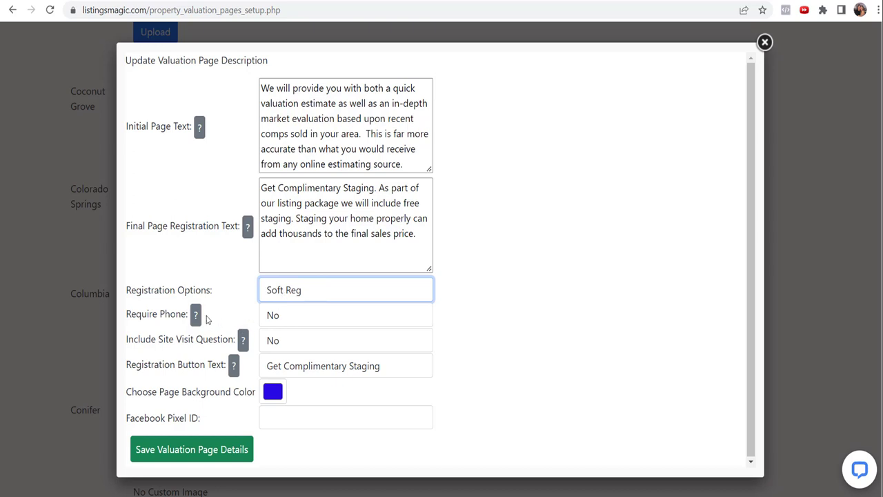
mouse_move(282, 315)
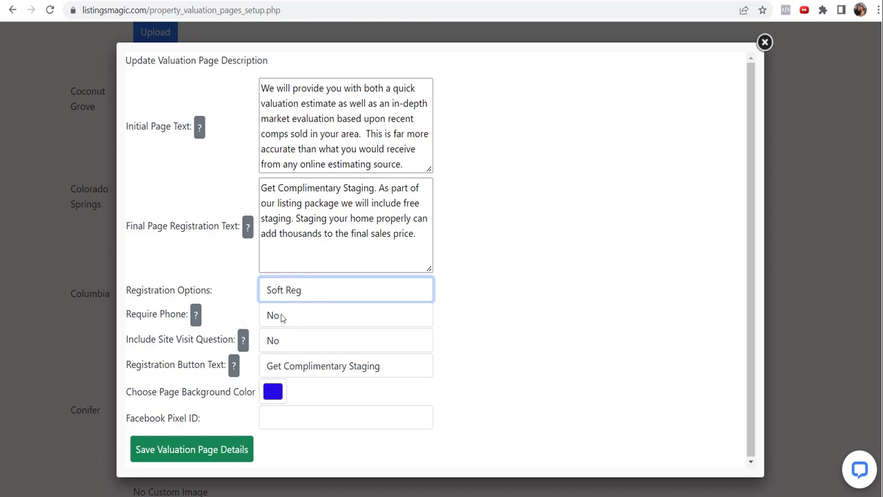
mouse_move(314, 334)
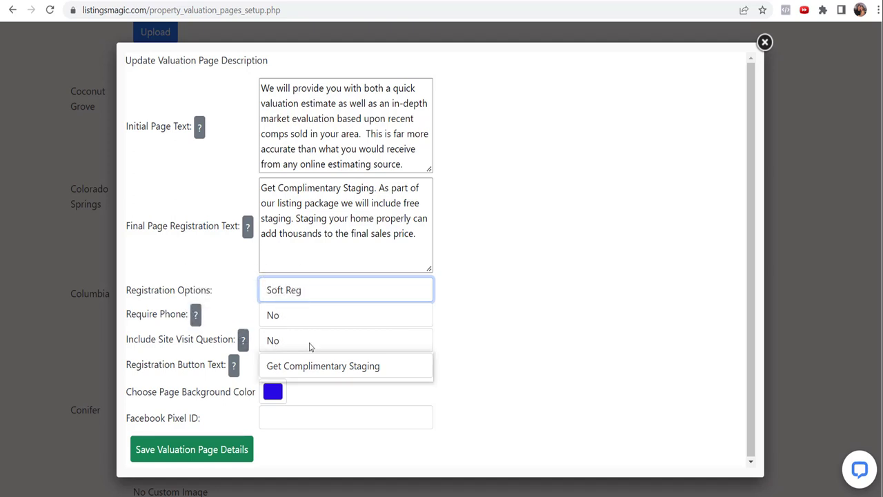
Step: Leave the Site Visit question at No and save the valuation page details
left_click(345, 340)
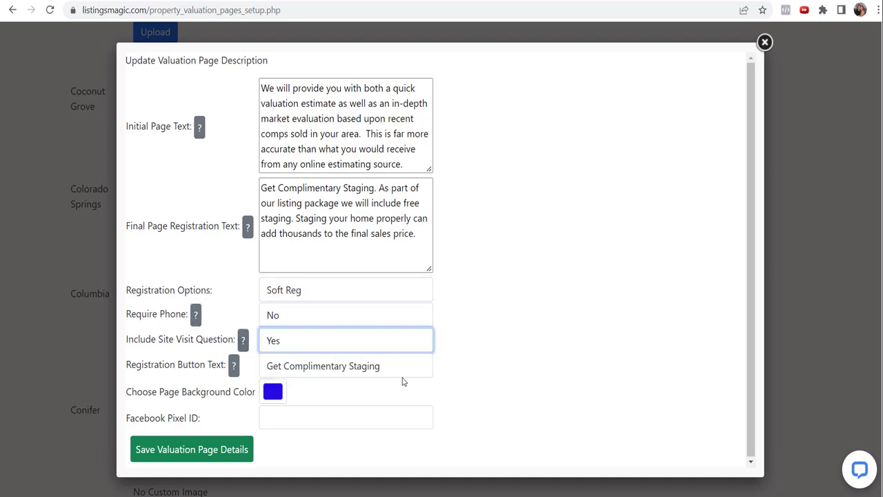
left_click_drag(262, 188, 312, 203)
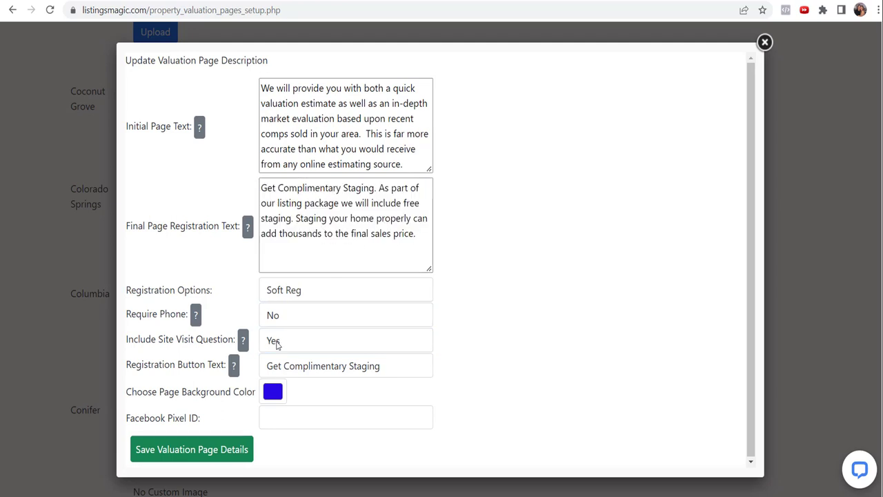
left_click(345, 339)
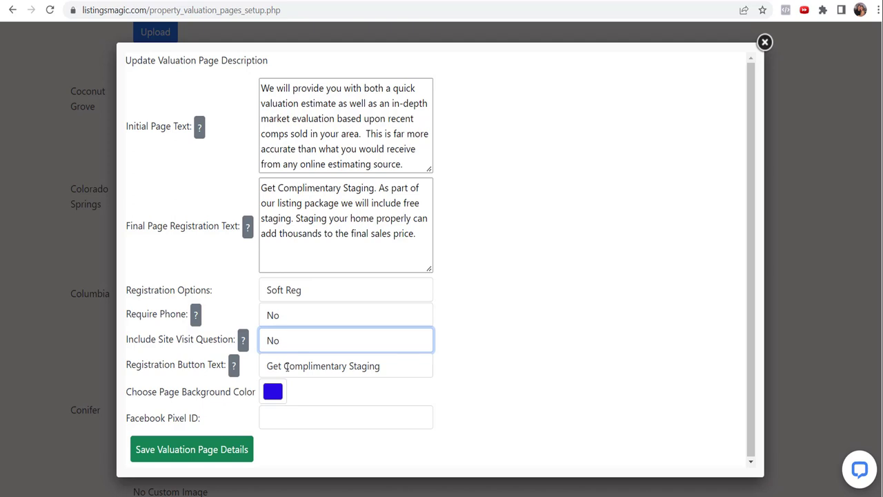
mouse_move(495, 246)
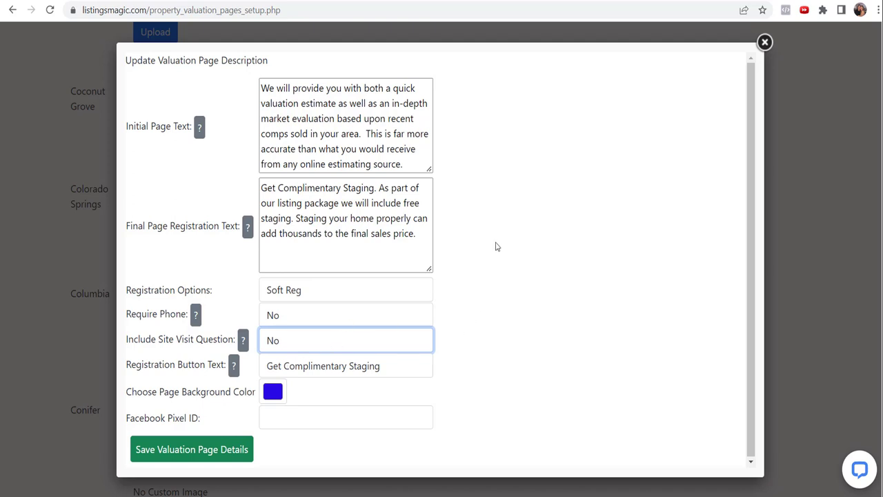
mouse_move(449, 373)
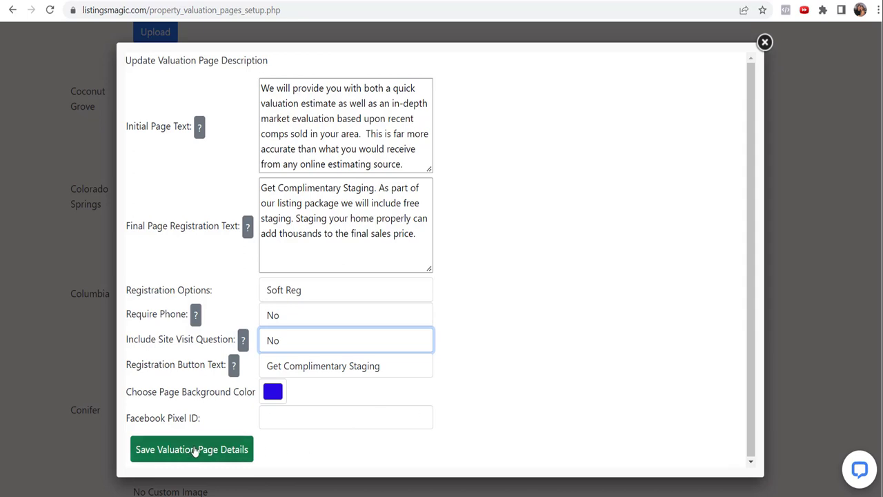
left_click(192, 450)
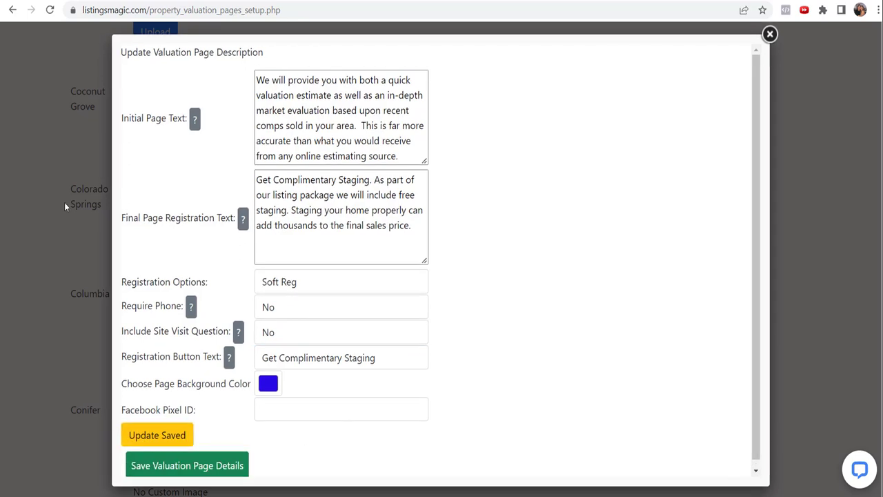
Step: Launch the live Conifer valuation page on MyPropVal from the pages list
left_click(771, 34)
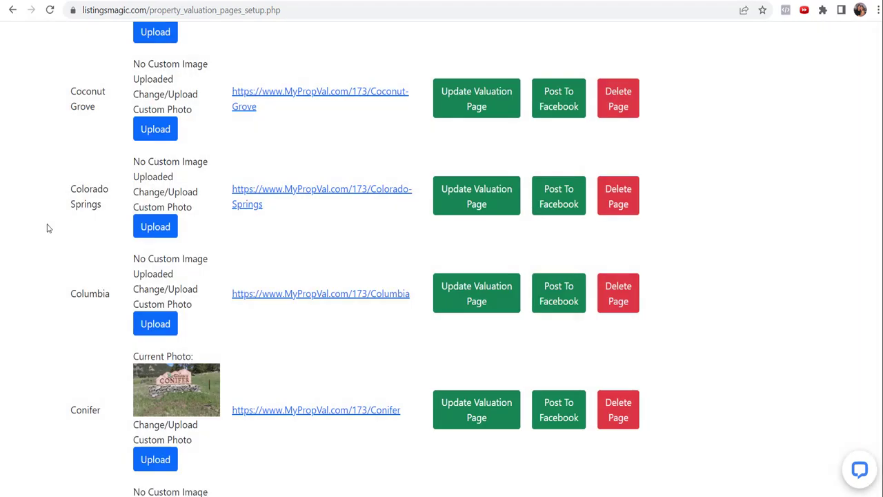
left_click(316, 408)
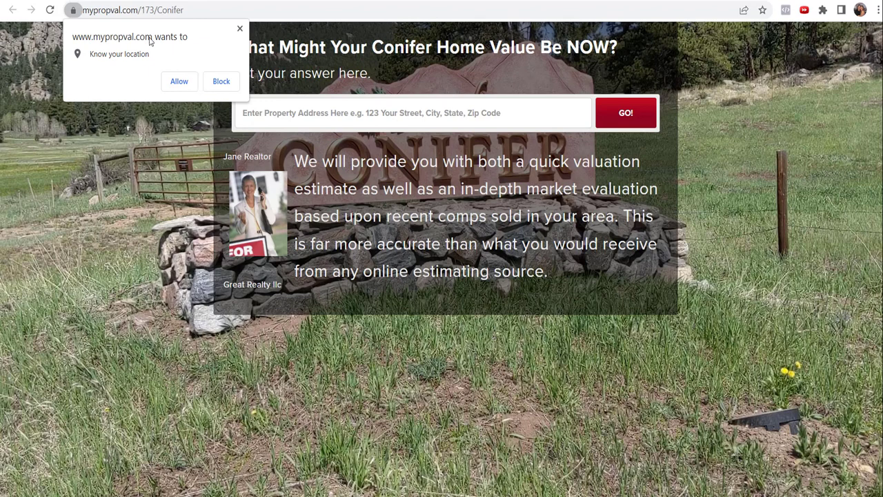
mouse_move(94, 40)
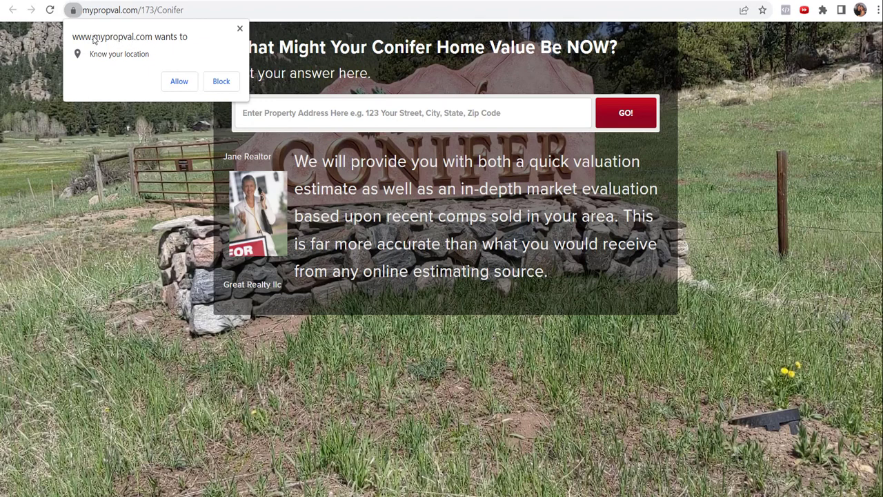
mouse_move(198, 111)
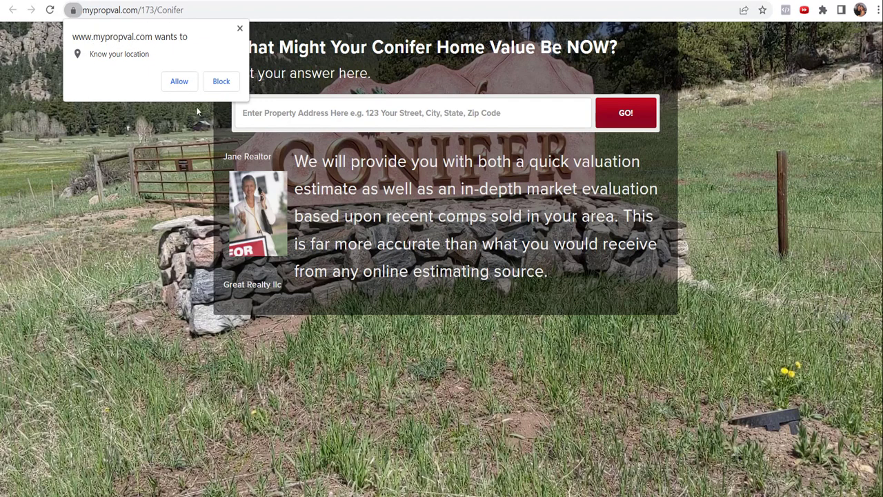
mouse_move(248, 72)
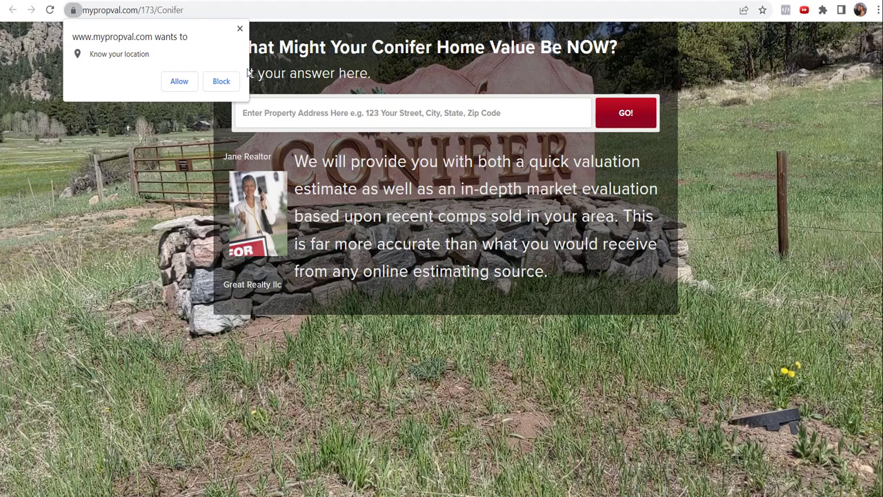
mouse_move(415, 40)
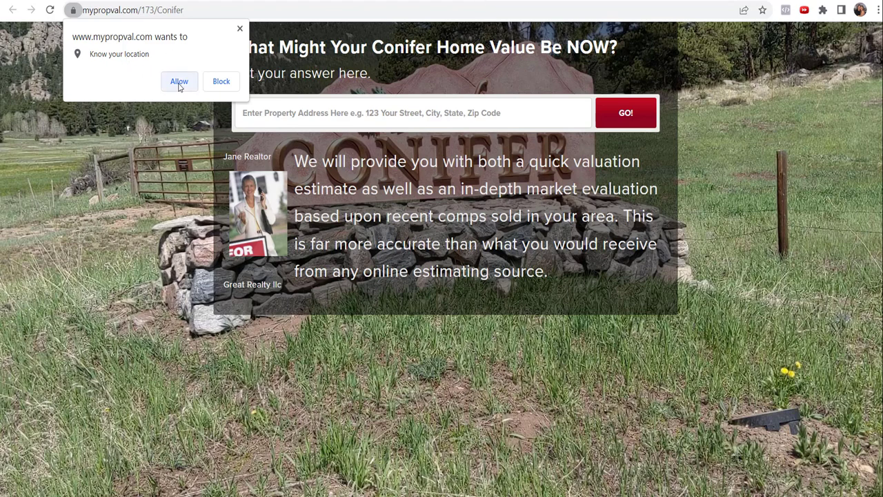
left_click(180, 81)
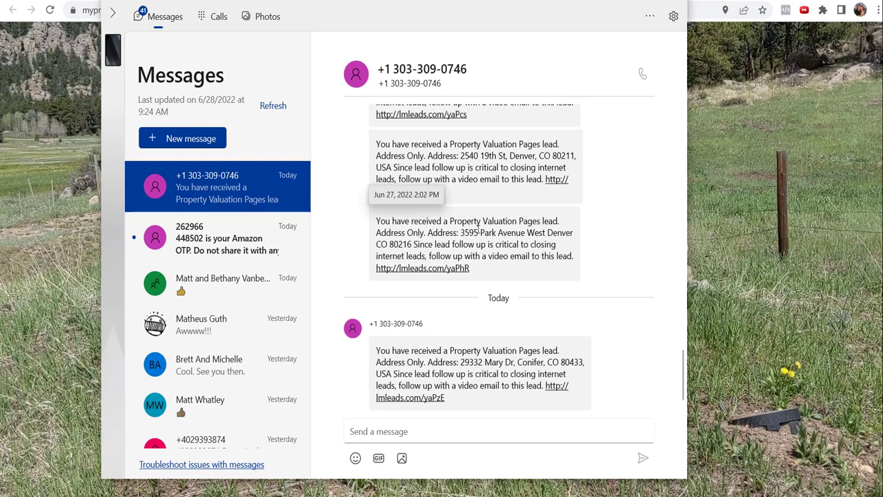
mouse_move(459, 359)
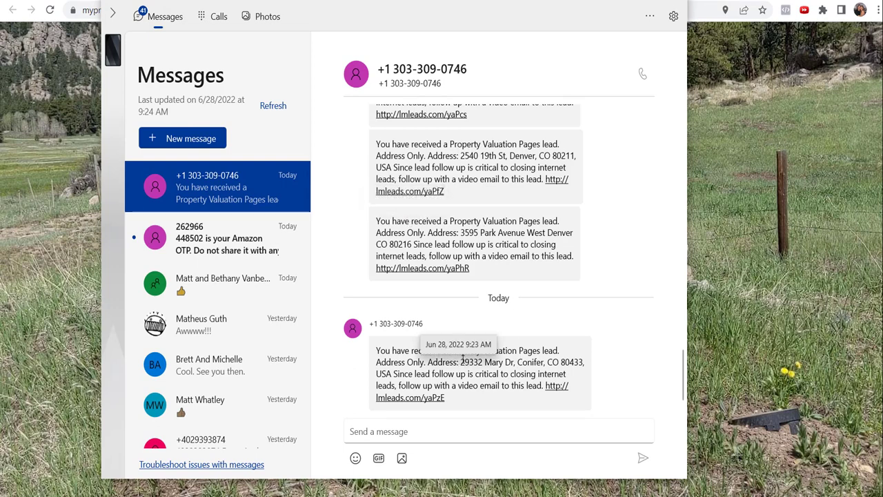
double_click(522, 362)
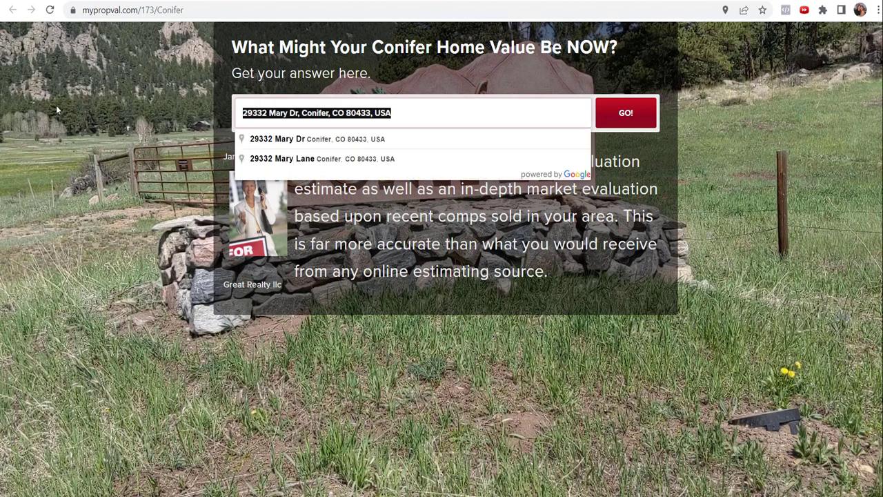
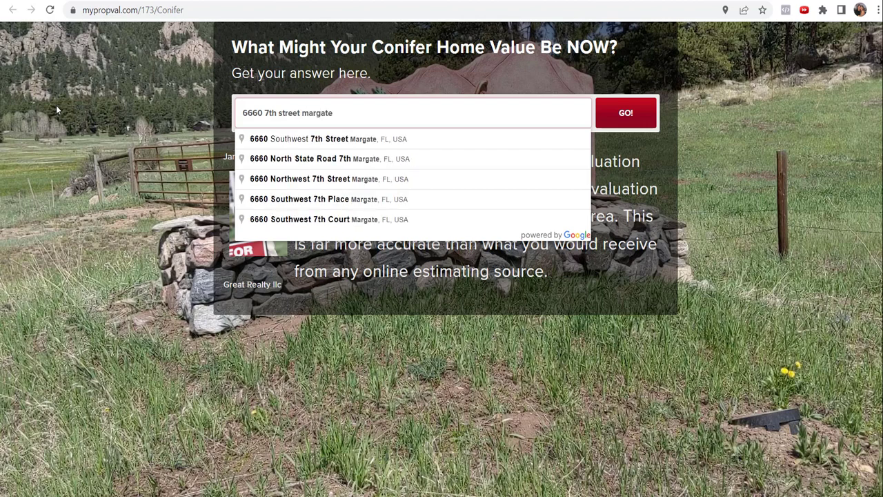
left_click(327, 138)
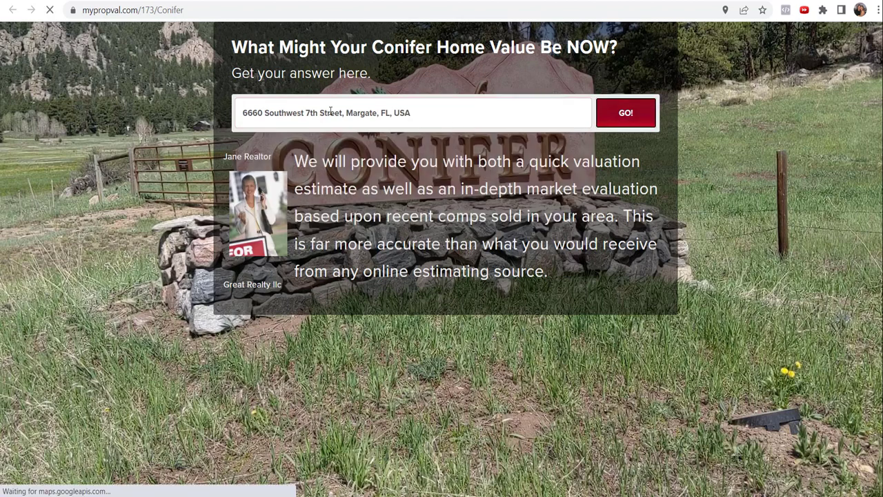
Step: Submit the Margate address, keep bathrooms at 2, and confirm the property information is correct
left_click(625, 113)
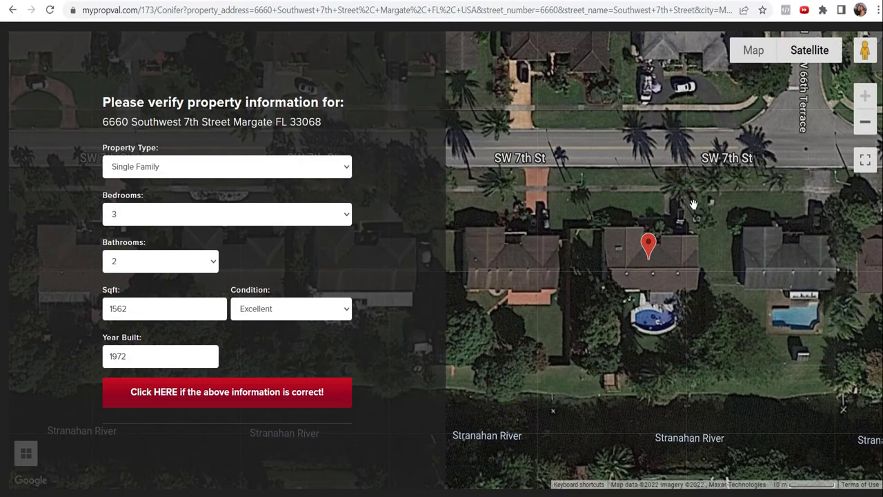
mouse_move(530, 263)
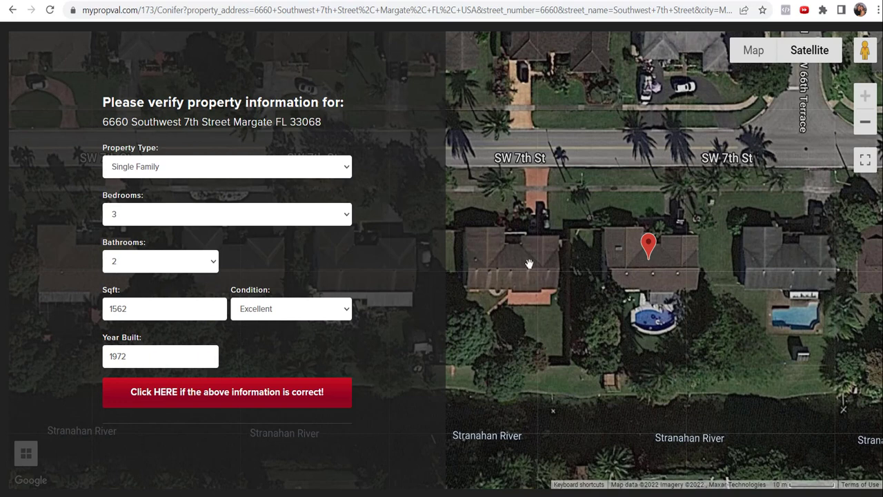
mouse_move(445, 320)
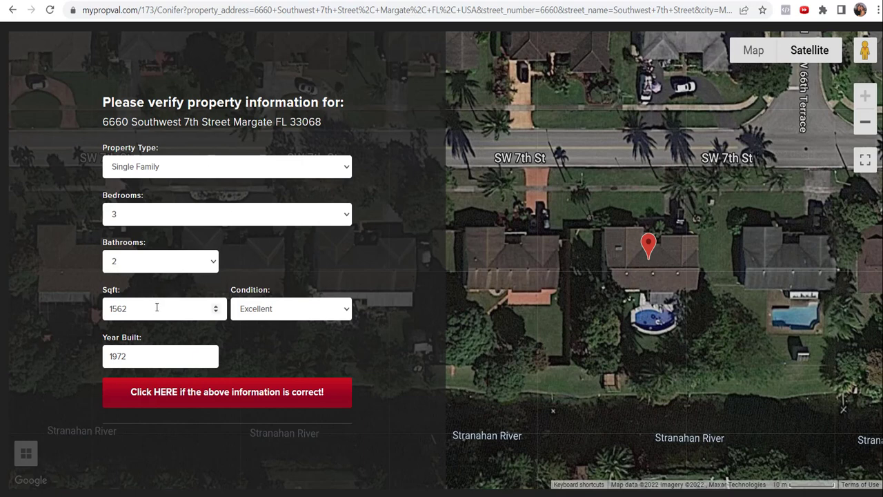
mouse_move(124, 265)
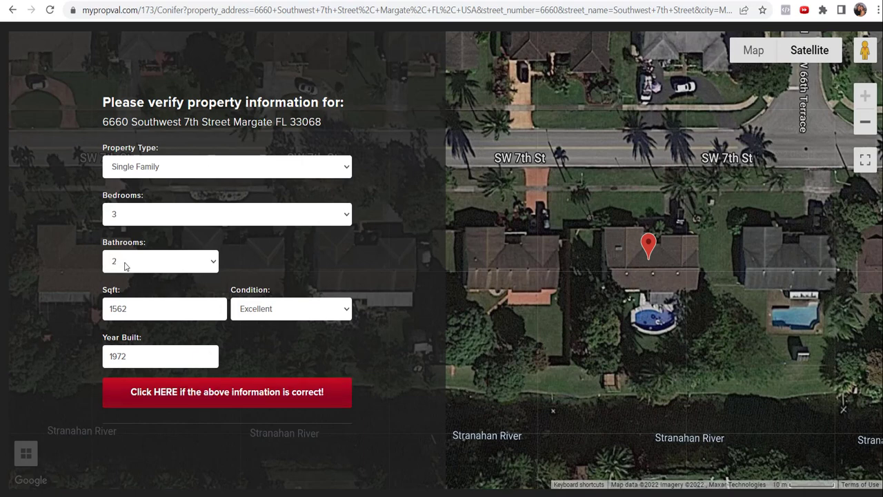
left_click(160, 261)
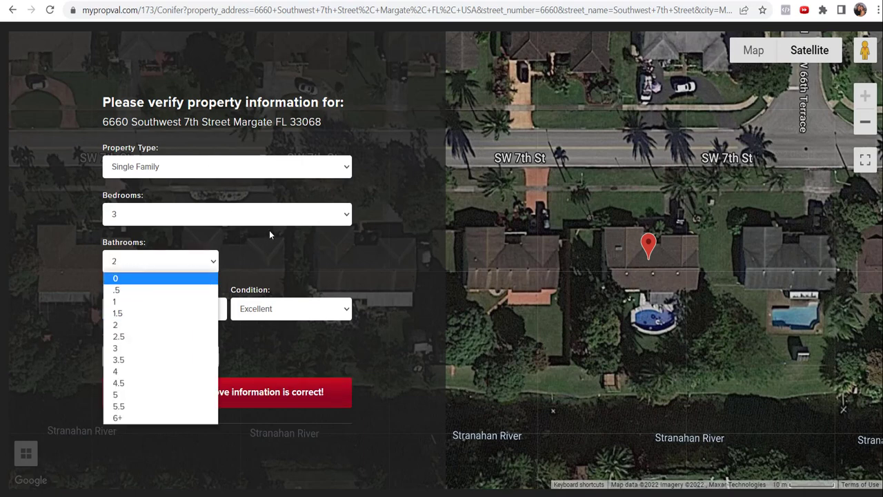
left_click(115, 324)
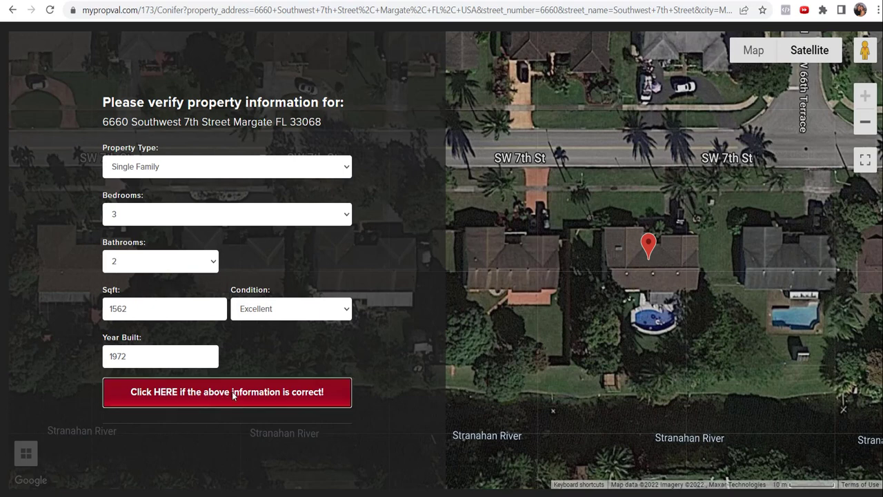
left_click(226, 392)
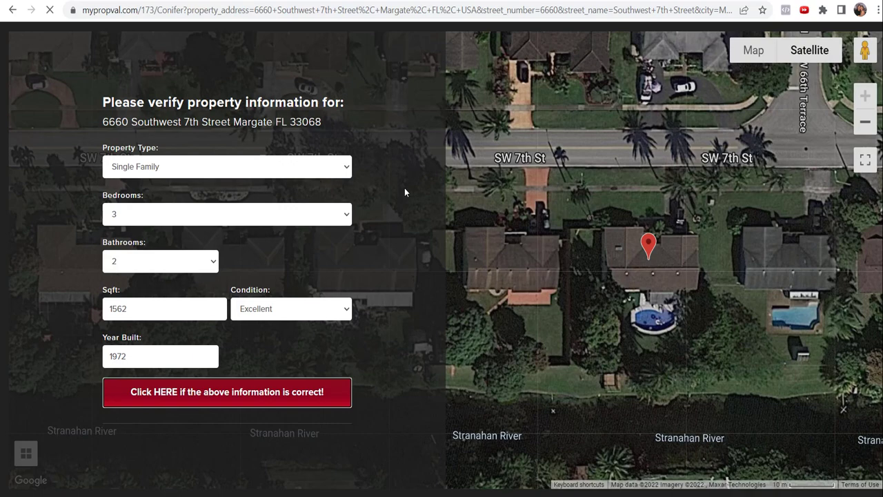
Step: Review the $469,914 average valuation and expand the Homejunction value details
left_click(227, 392)
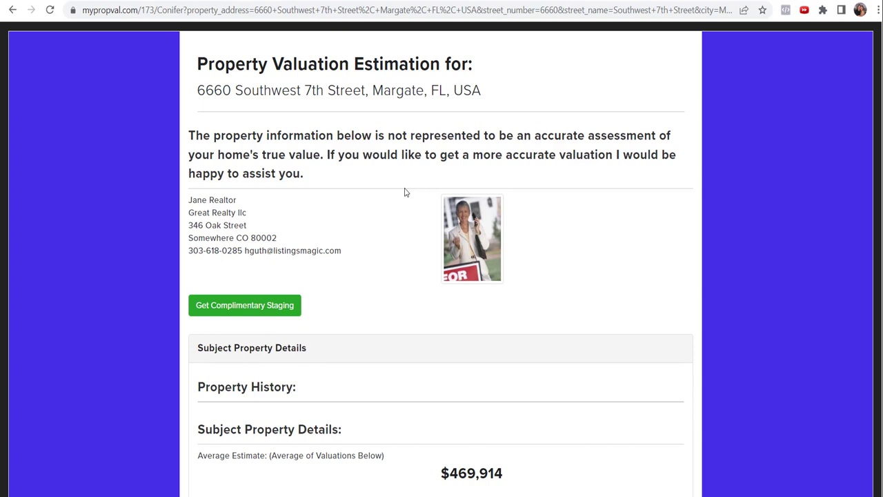
mouse_move(710, 220)
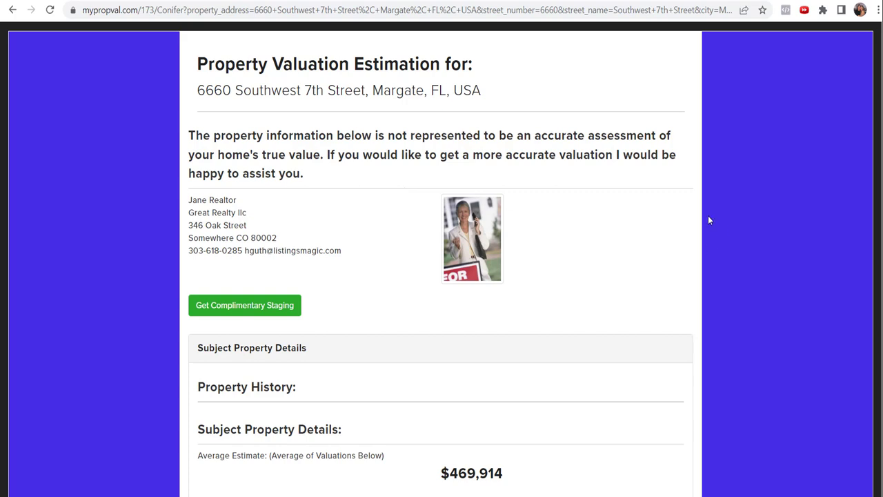
scroll("down", 3)
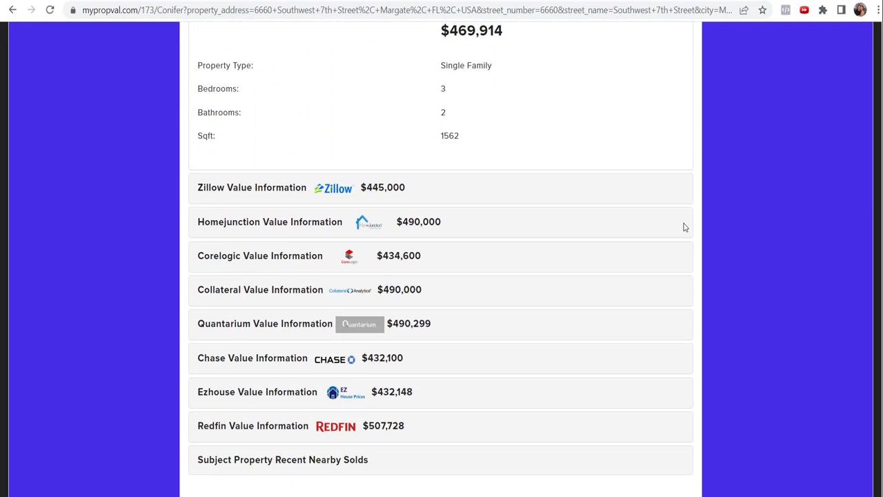
scroll("down", 3)
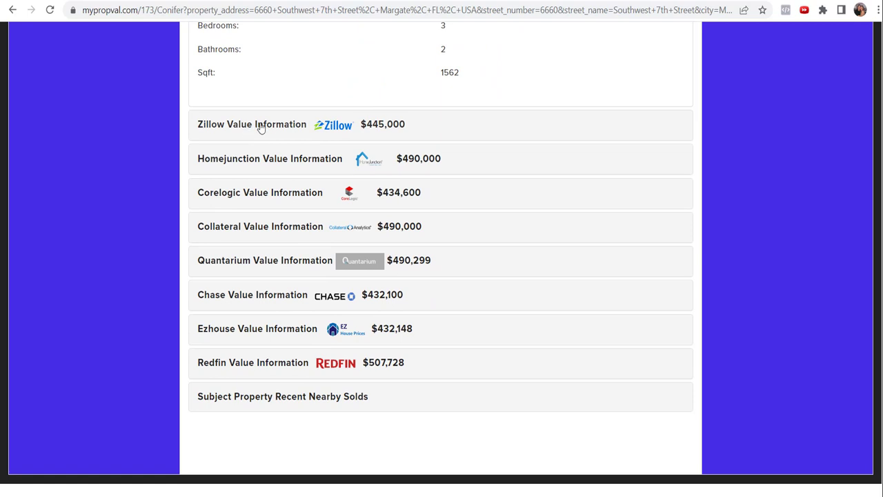
mouse_move(226, 169)
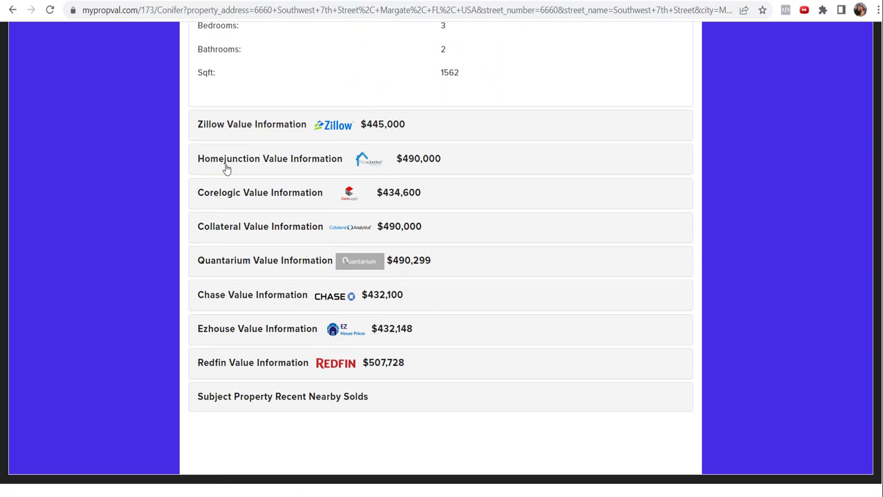
left_click(270, 157)
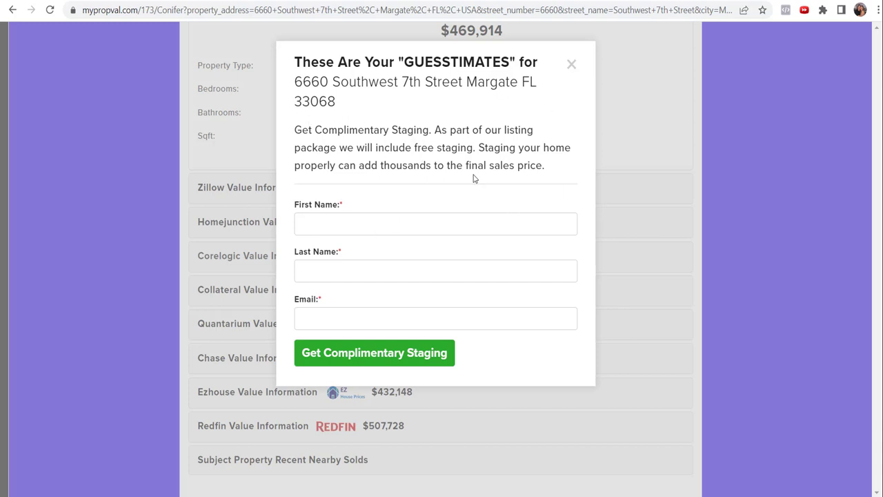
mouse_move(342, 103)
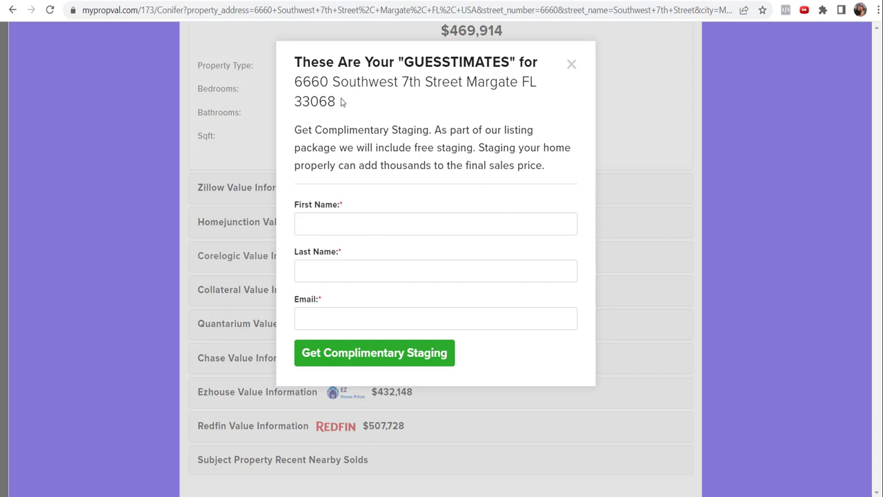
mouse_move(318, 142)
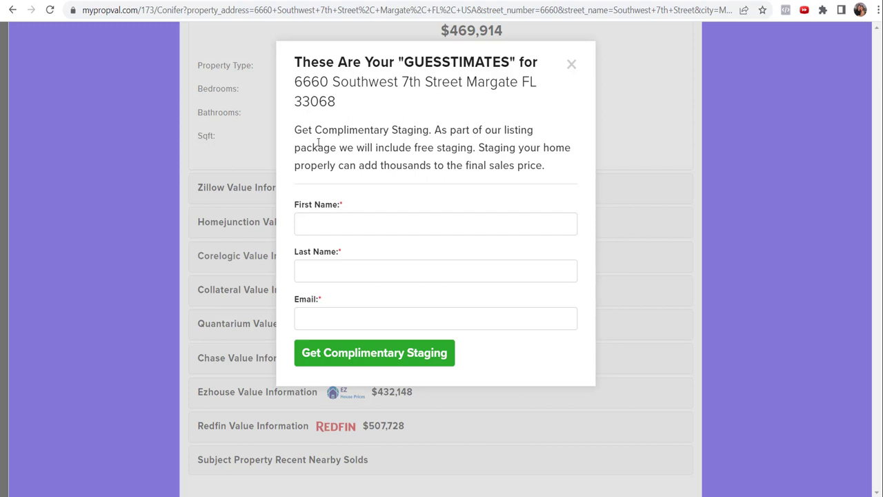
Step: Highlight the staging offer text and close the staging sign-up form
left_click_drag(294, 130, 439, 130)
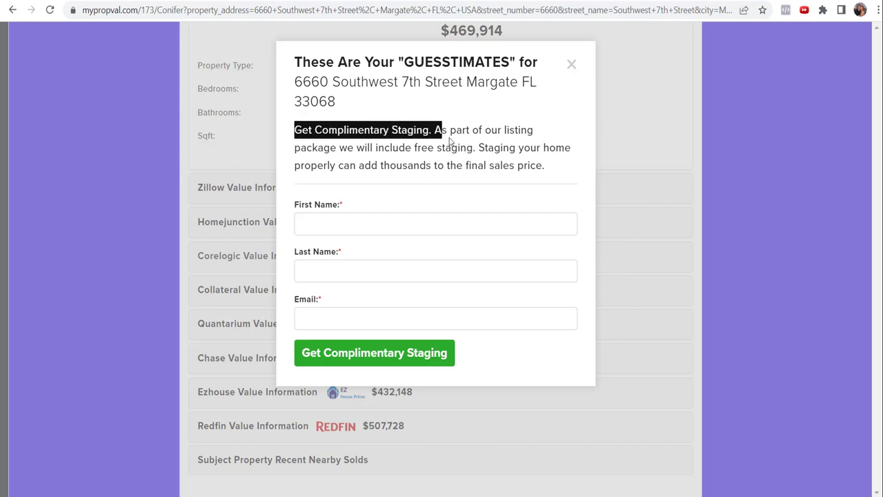
left_click_drag(439, 130, 552, 166)
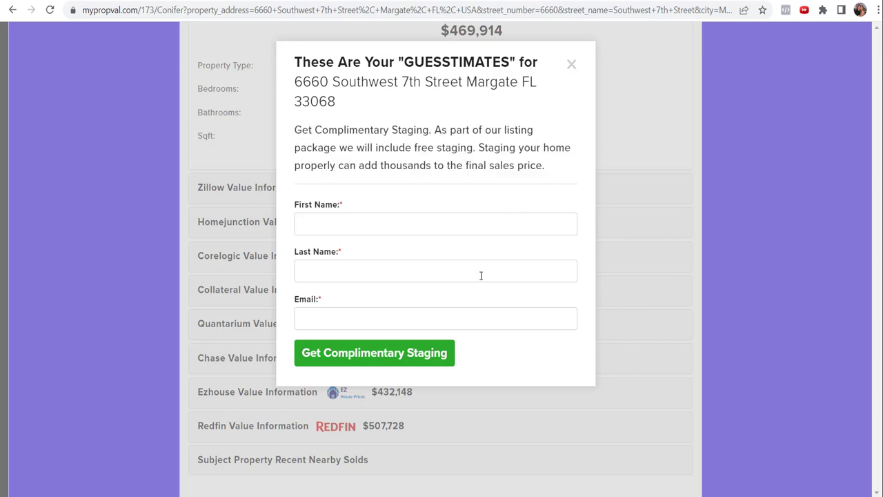
mouse_move(379, 160)
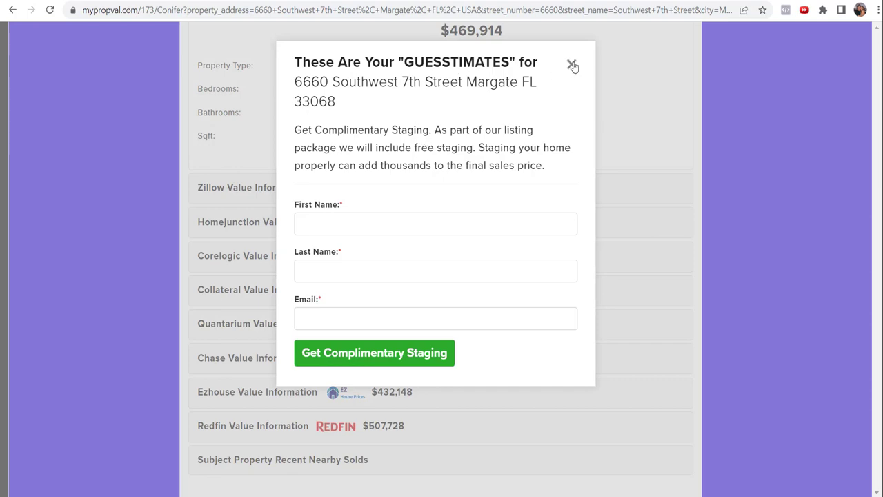
left_click(573, 65)
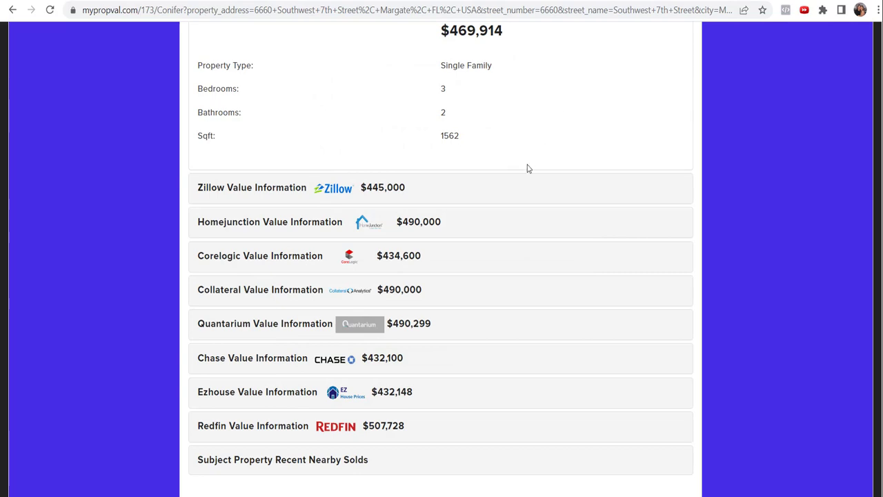
Step: Reopen the form via Get Complimentary Staging and close it again
scroll("up", 3)
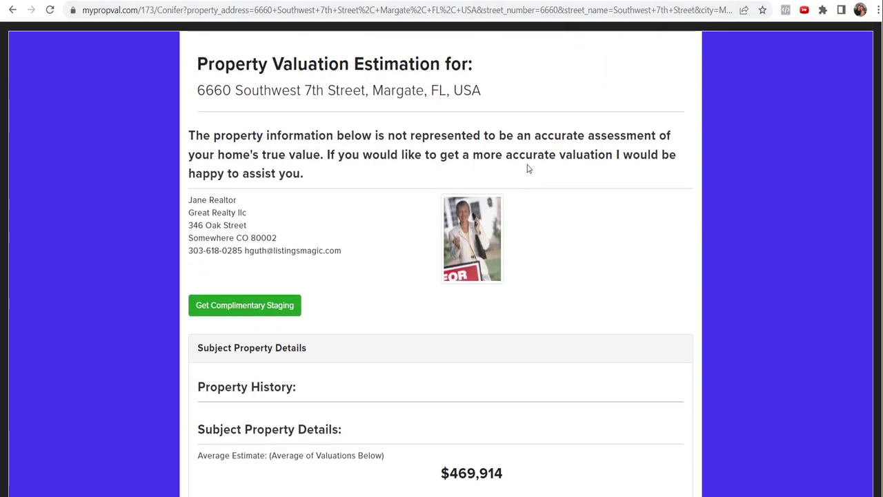
mouse_move(244, 305)
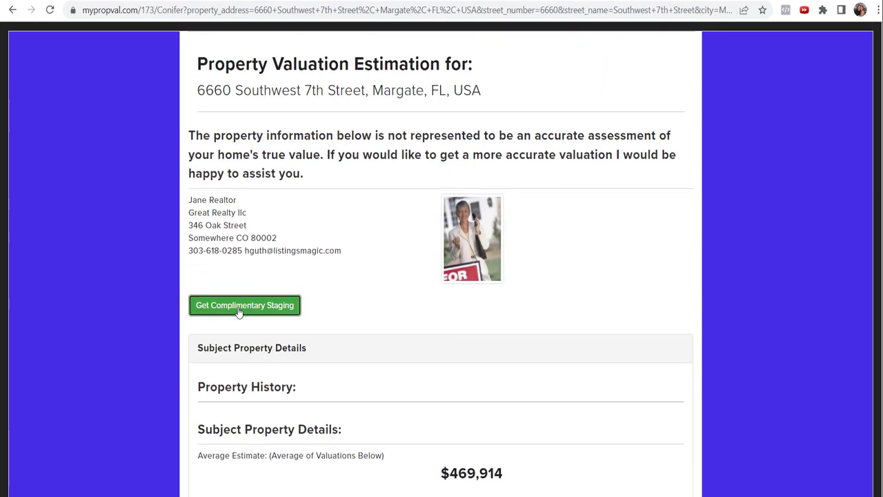
left_click(245, 305)
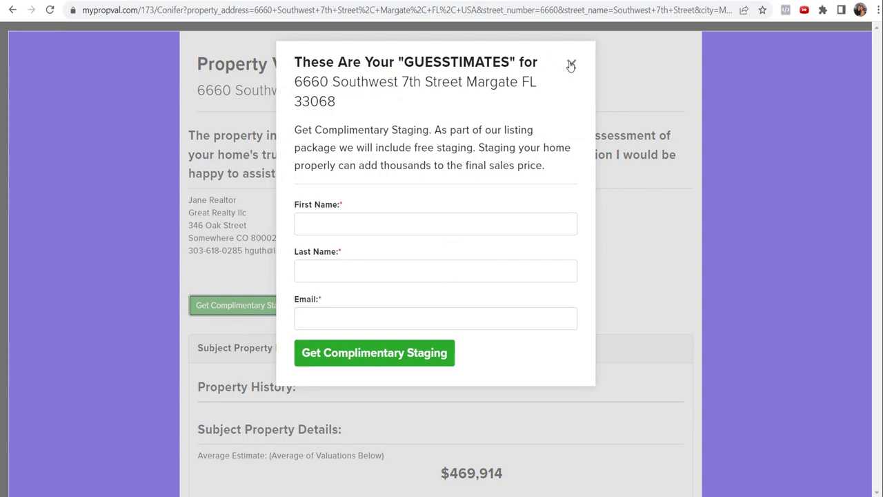
left_click(572, 65)
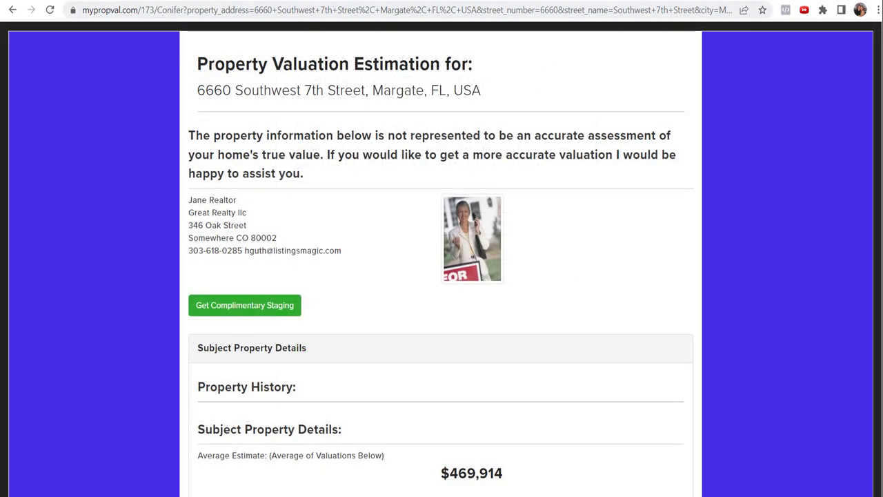
Step: Return to the ListingsMagic valuation pages setup tab and scroll to the Boca Raton row
left_click(12, 9)
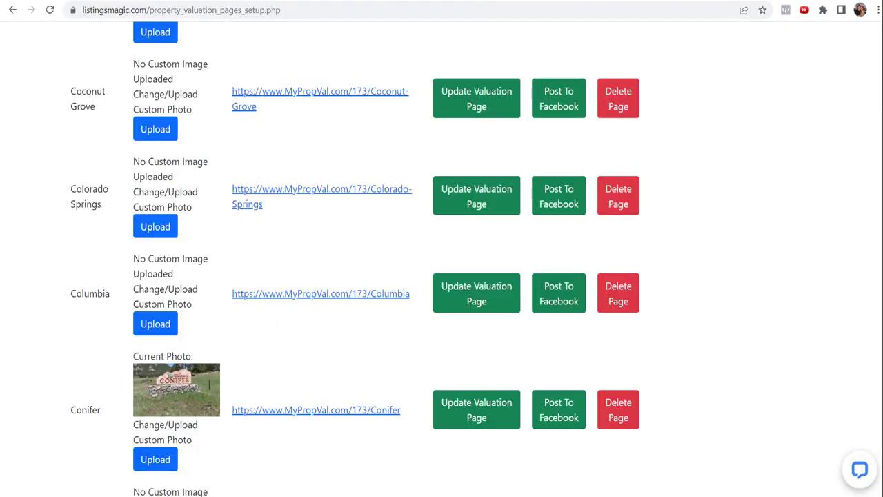
mouse_move(102, 95)
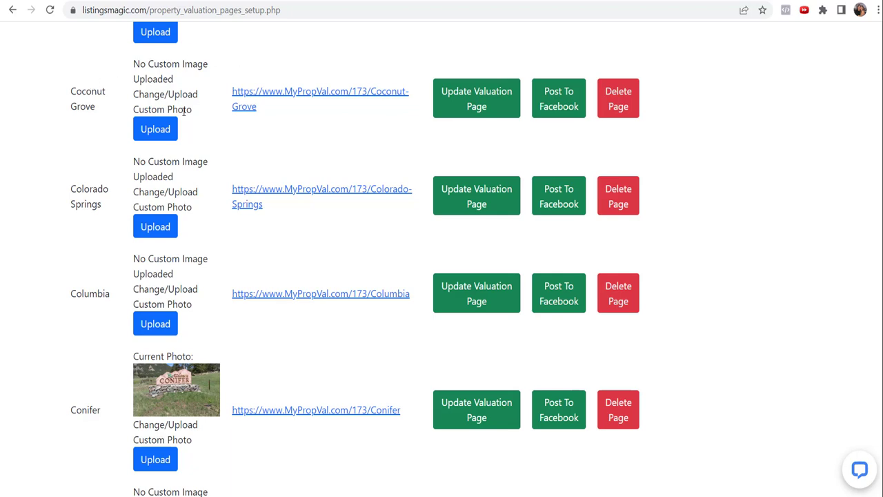
scroll("up", 3)
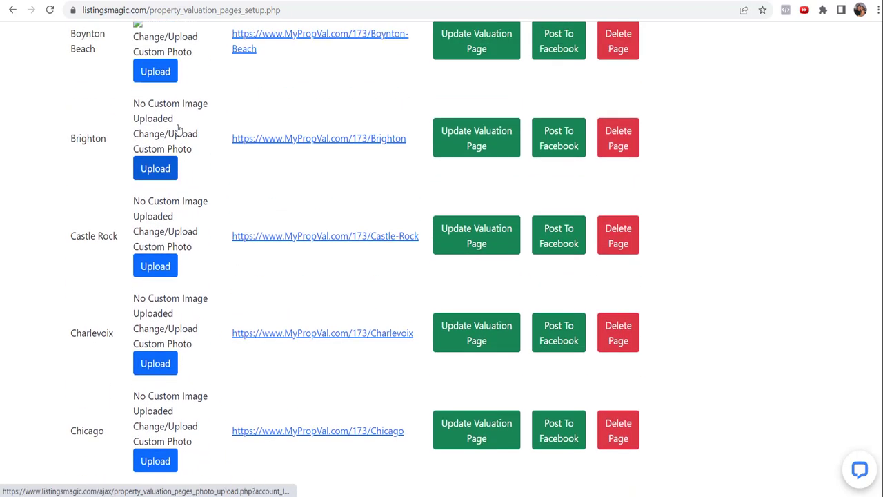
scroll("up", 3)
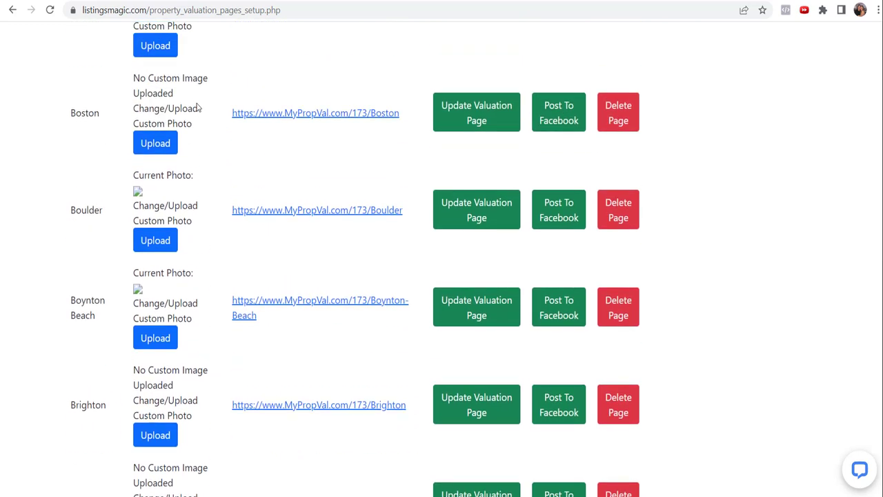
scroll("up", 3)
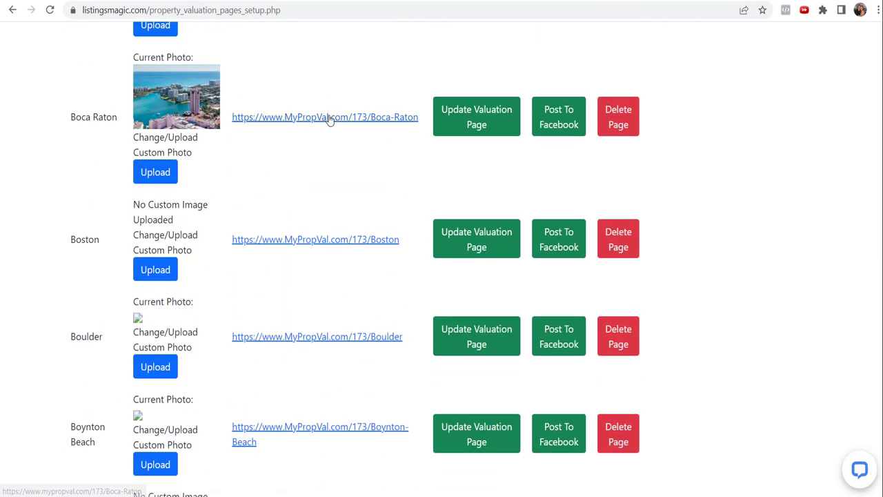
mouse_move(476, 116)
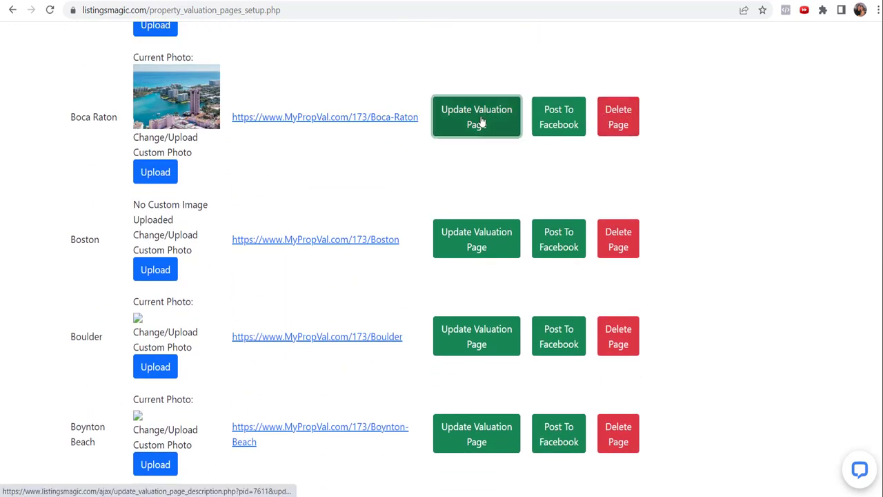
Step: Choose red as the Boca Raton page background colour in the page settings
left_click(476, 116)
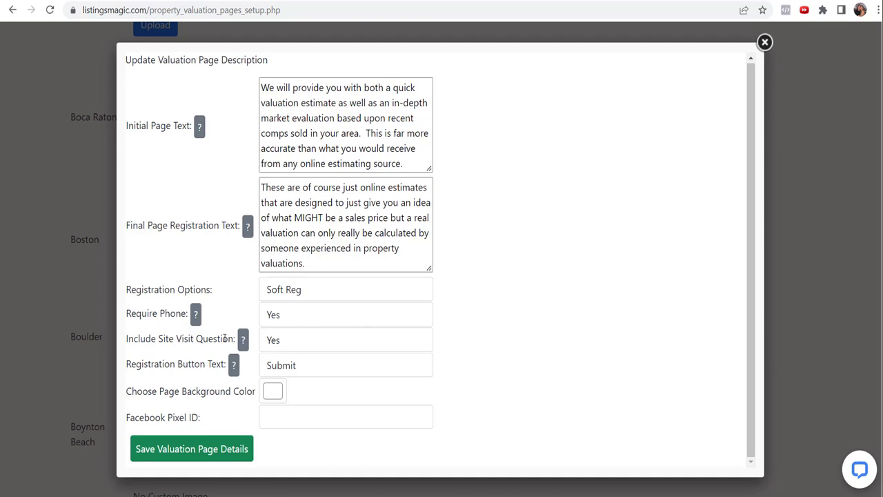
mouse_move(312, 340)
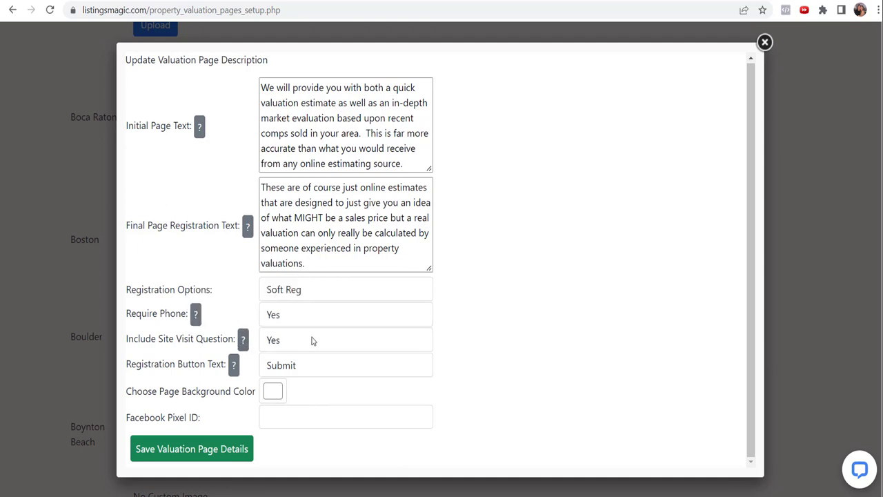
mouse_move(214, 337)
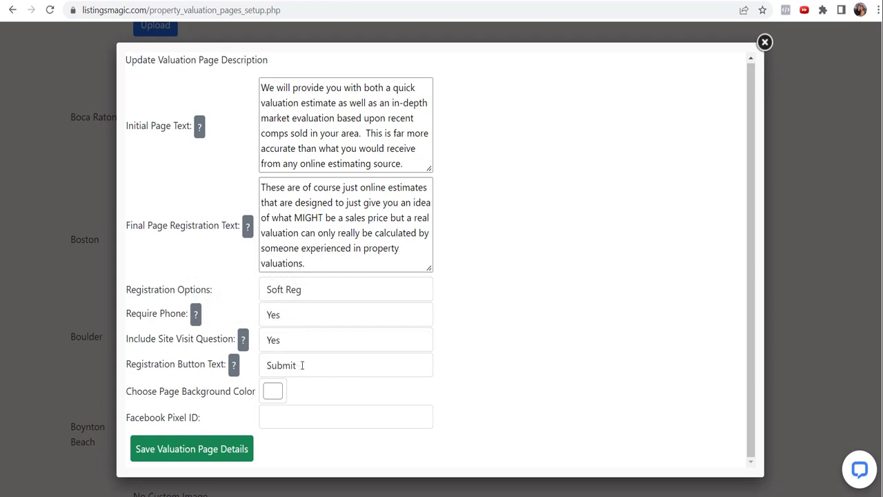
left_click(274, 392)
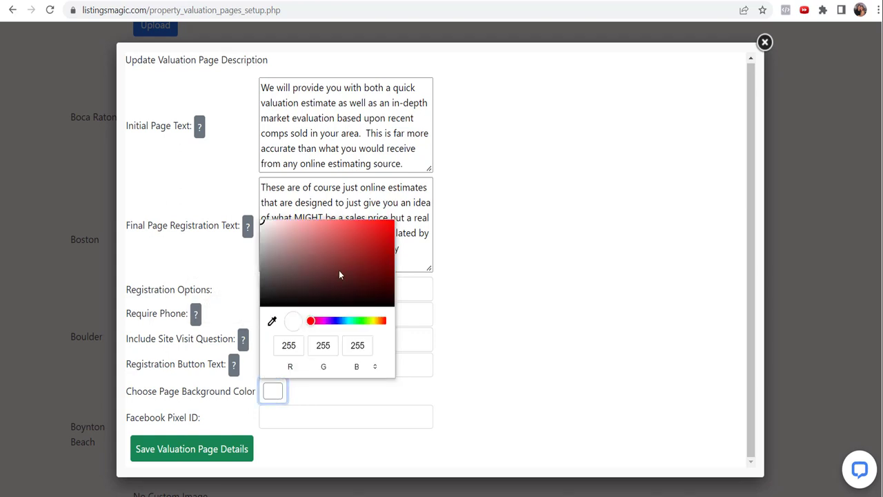
left_click(390, 226)
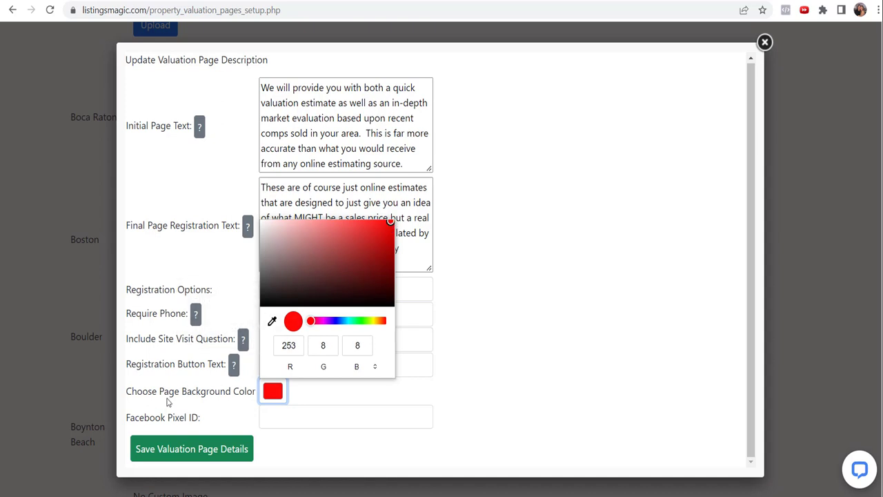
left_click(345, 417)
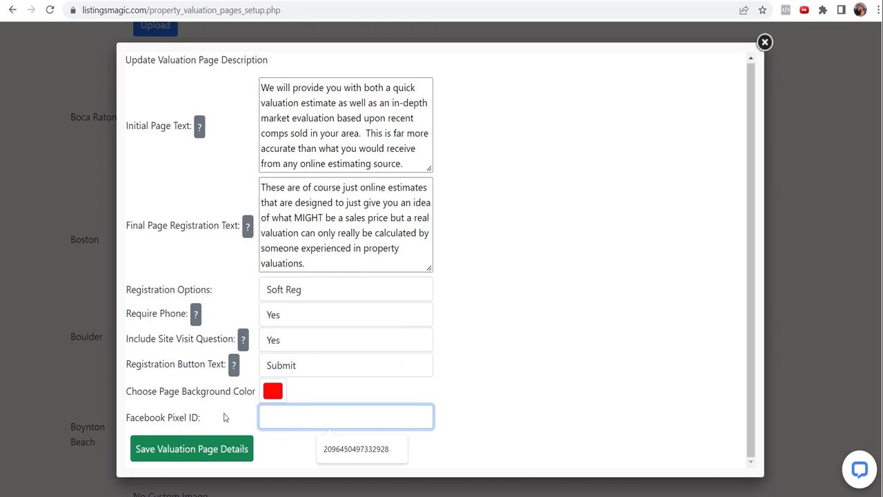
mouse_move(210, 452)
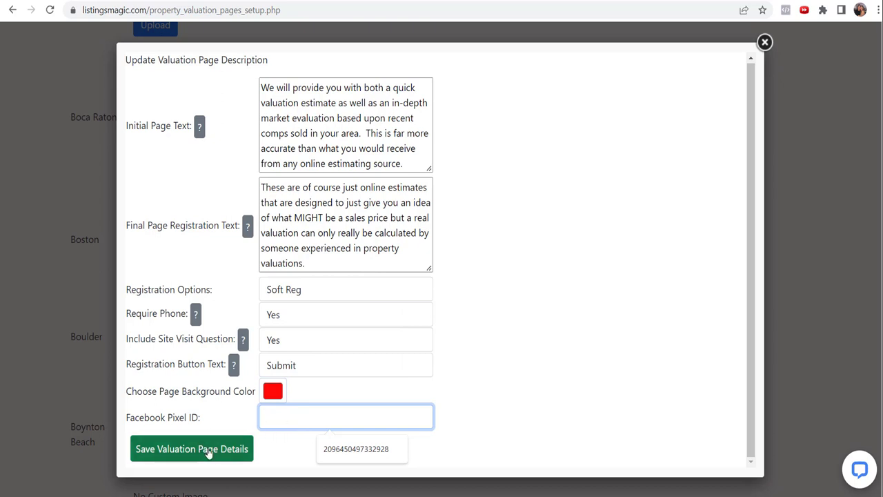
Step: Save the updated valuation page details and return to the setup list
left_click(345, 416)
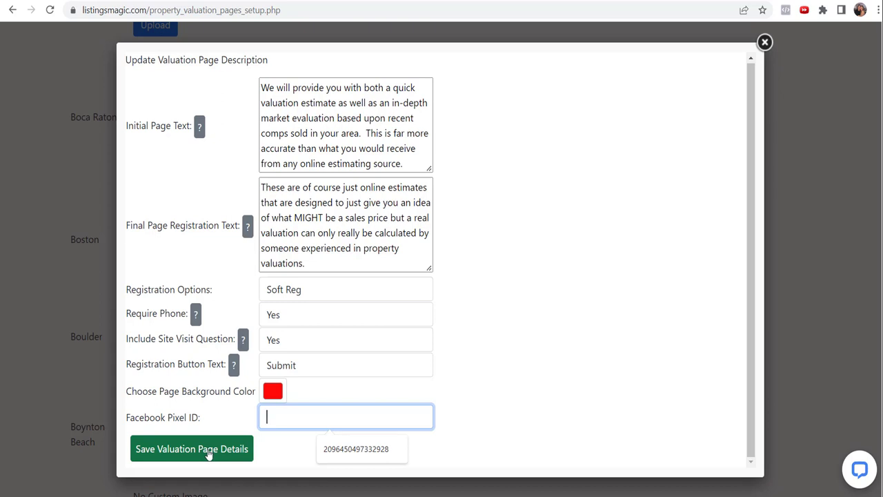
left_click(191, 448)
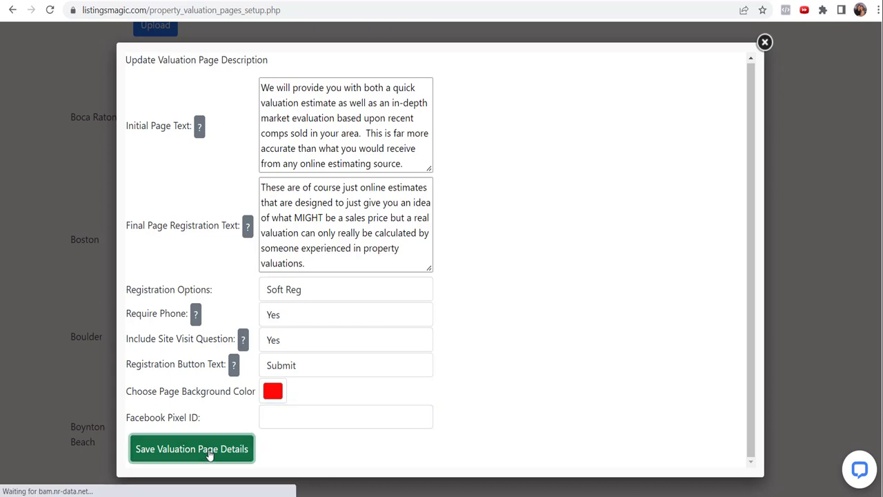
left_click(191, 449)
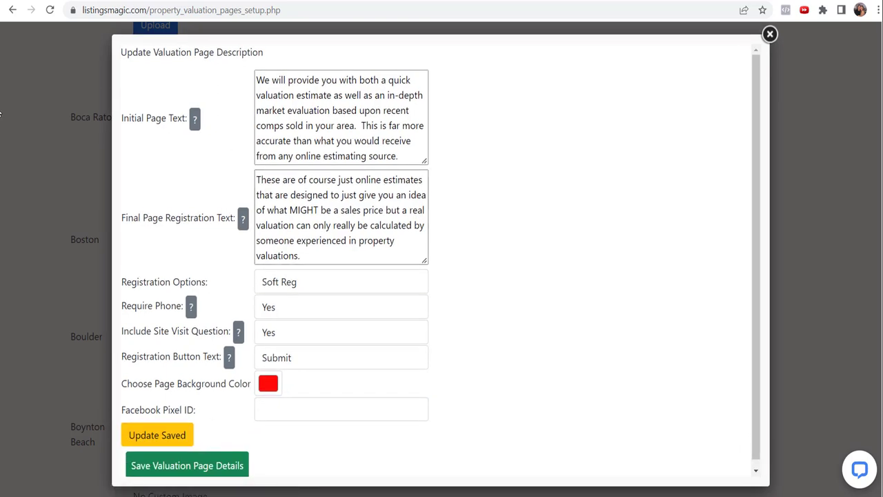
left_click(771, 33)
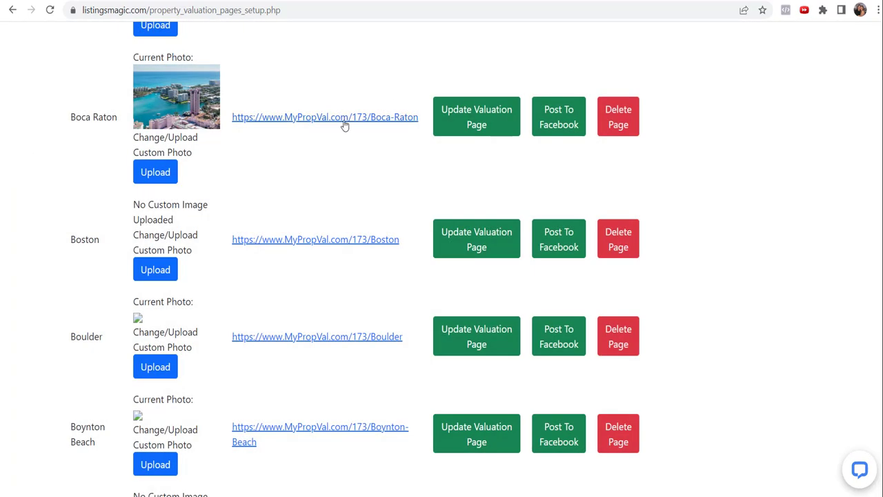
left_click(324, 116)
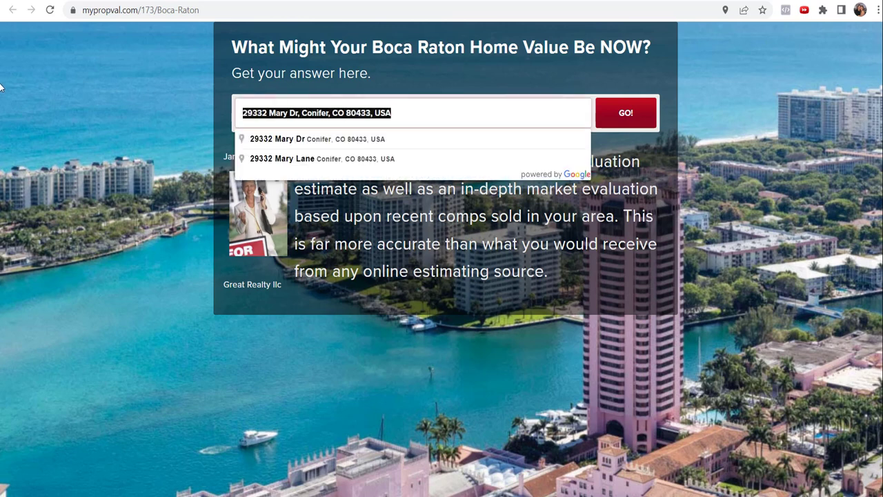
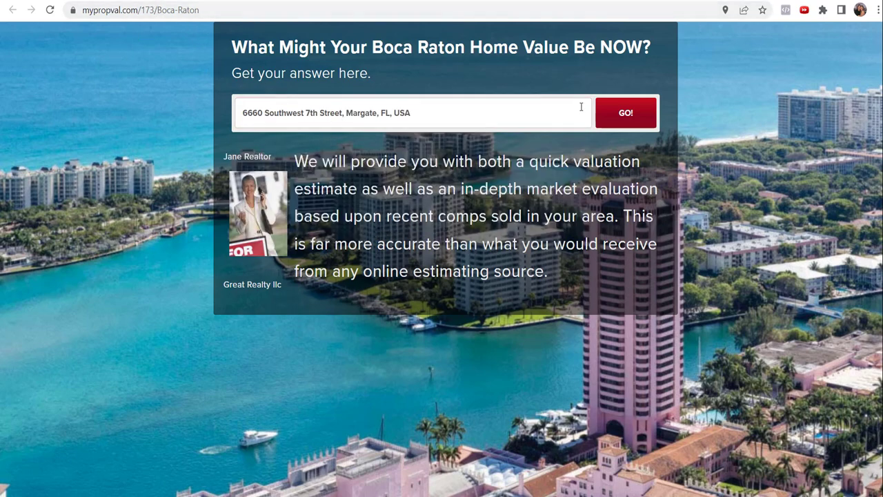
Step: Submit the Margate address and confirm its property details to get the $469,914 average estimate
left_click(626, 114)
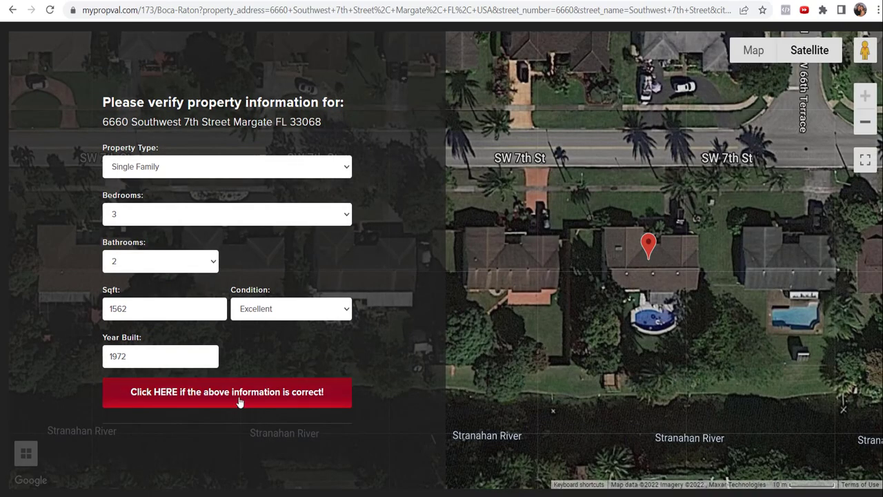
left_click(226, 392)
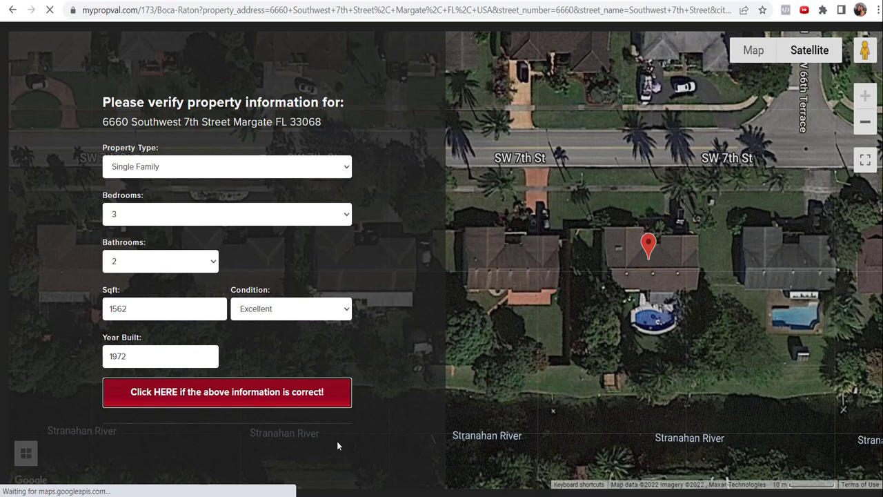
left_click(226, 392)
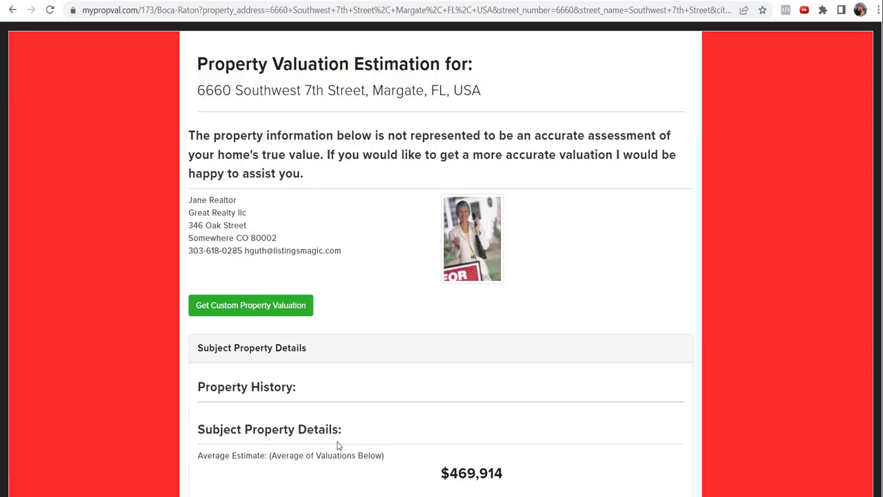
Step: Expand the Redfin $507,728 details beneath the per-source estimates and highlight the average figure
scroll("down", 3)
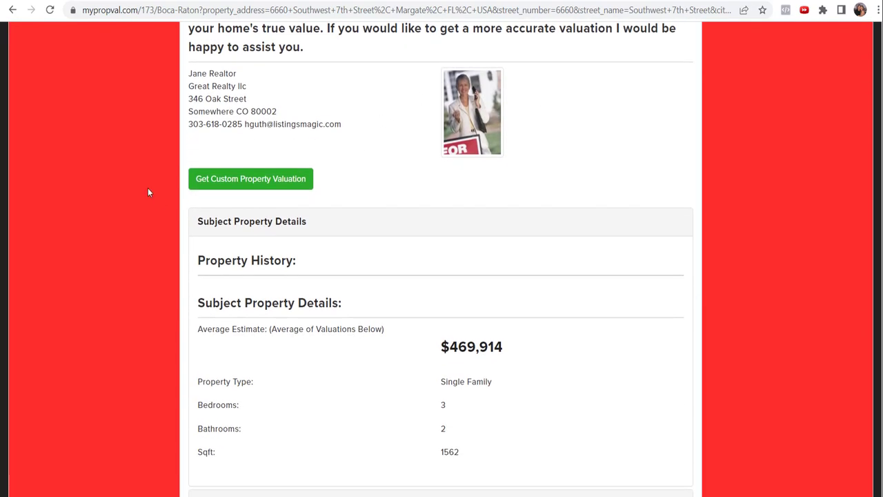
mouse_move(809, 420)
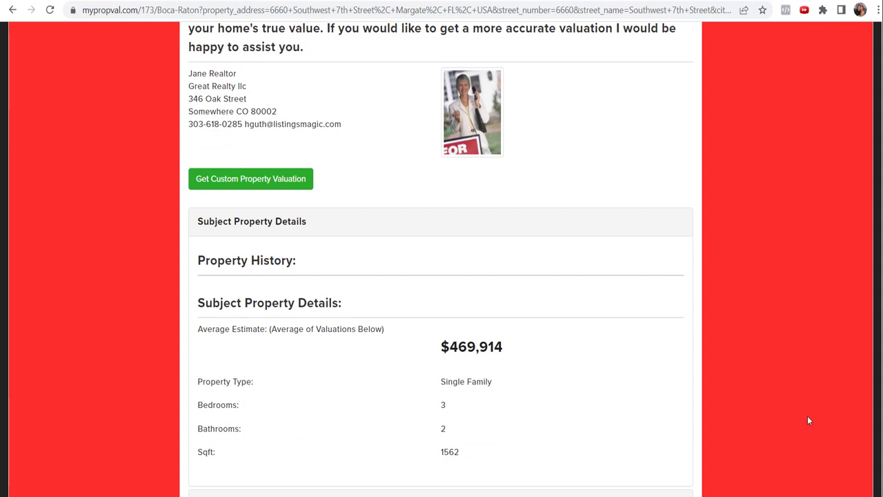
scroll("down", 3)
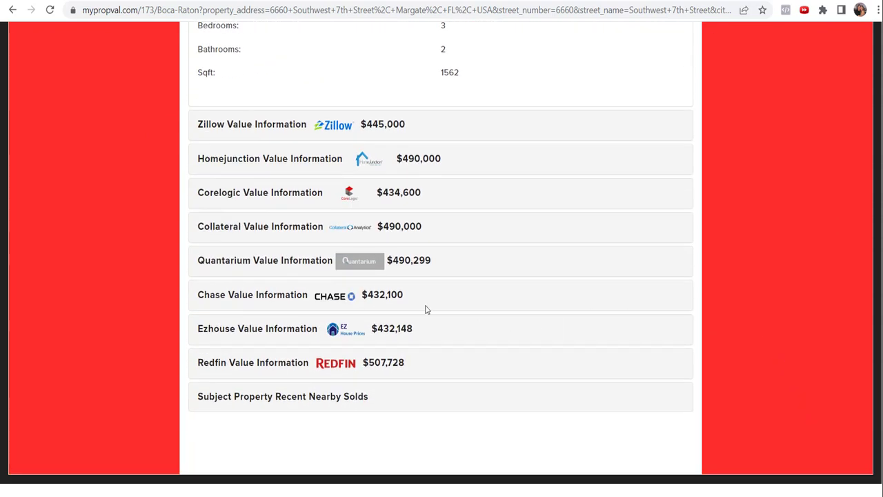
left_click(253, 362)
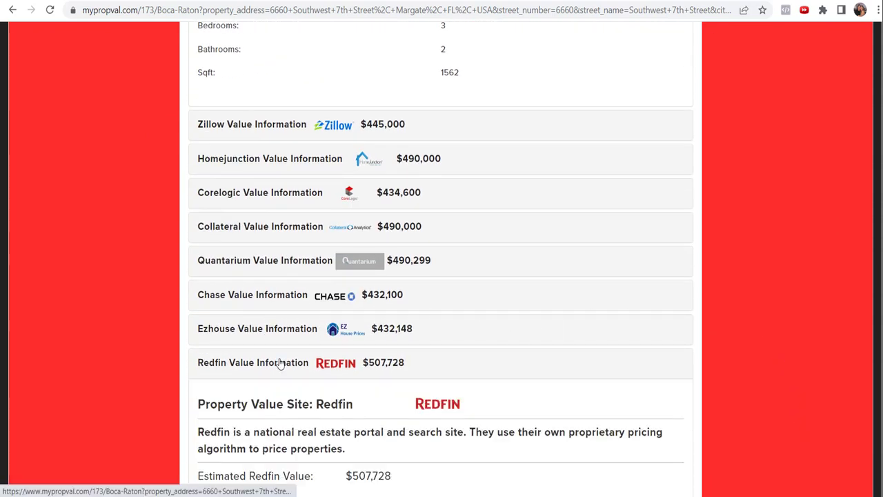
scroll("up", 3)
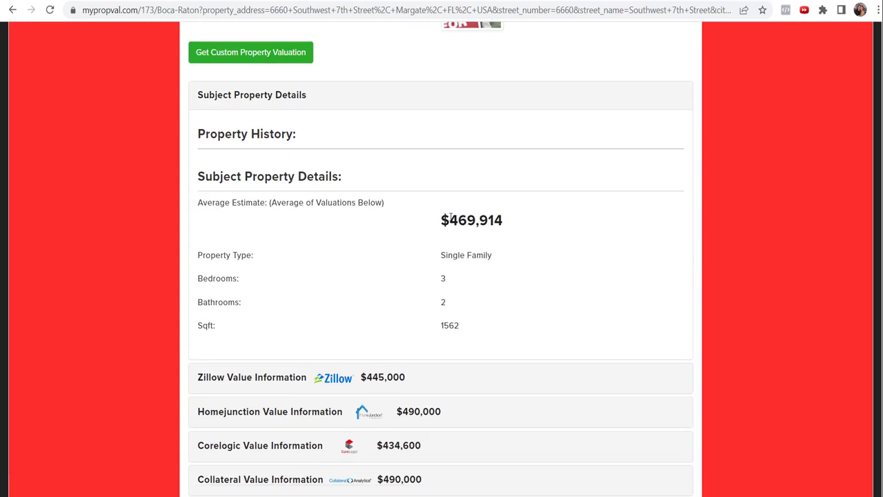
double_click(477, 221)
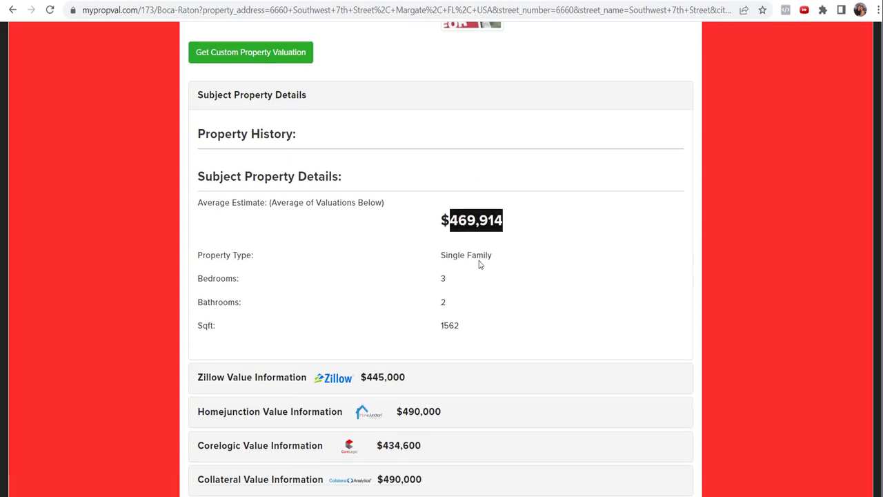
scroll("down", 3)
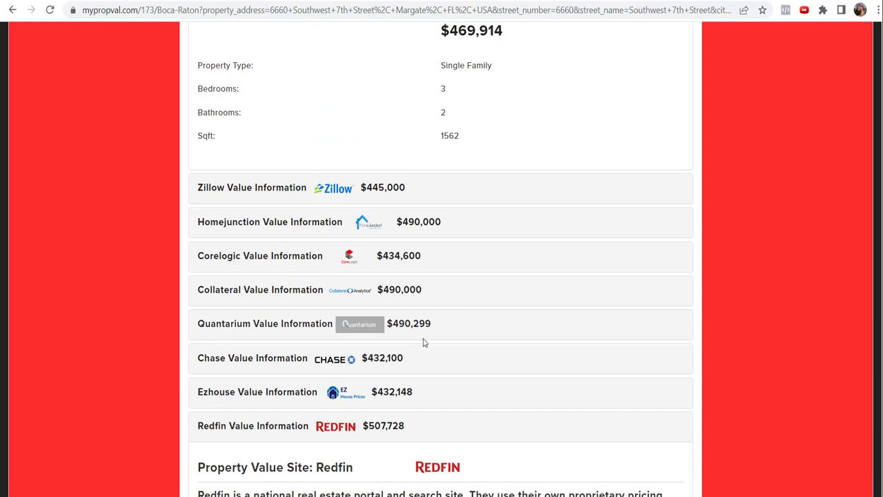
mouse_move(395, 263)
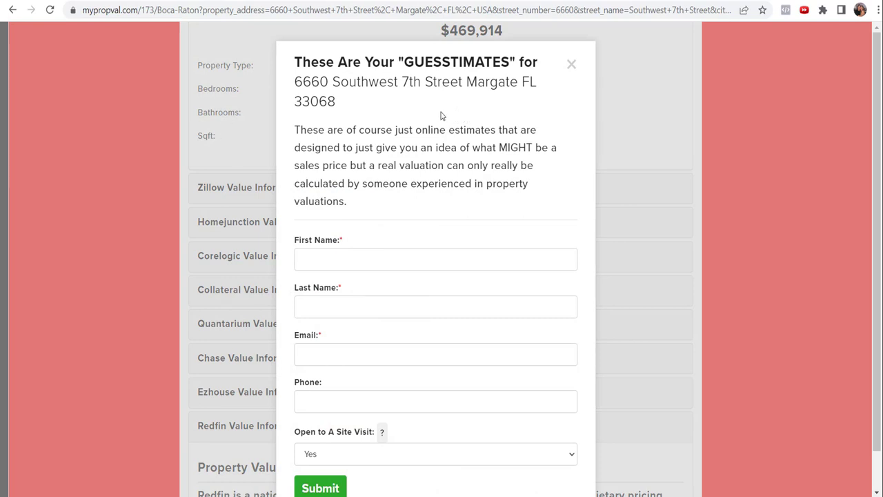
mouse_move(358, 117)
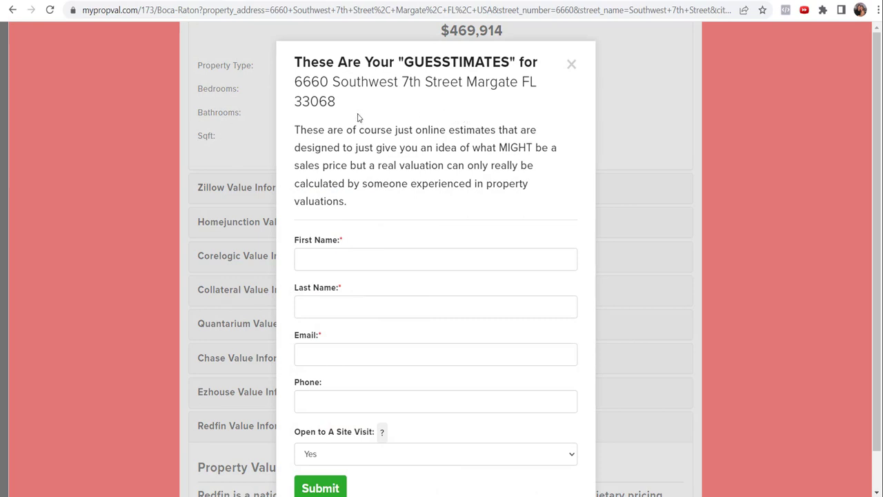
mouse_move(347, 138)
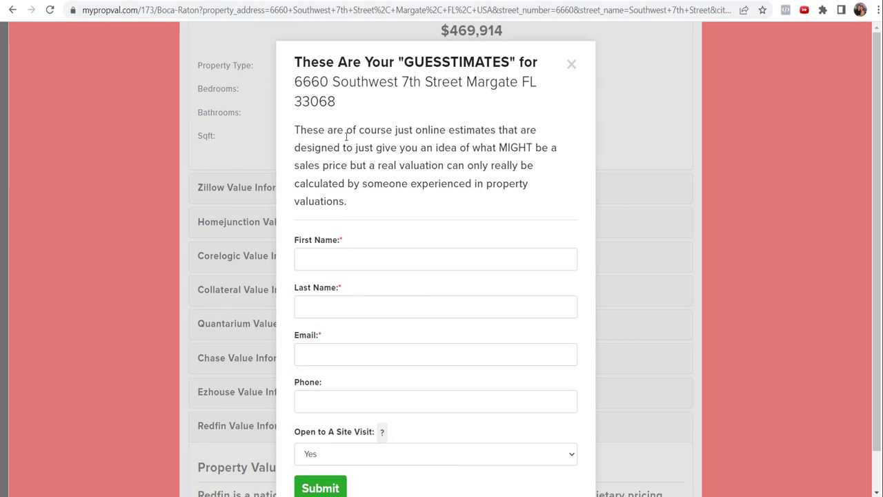
mouse_move(406, 237)
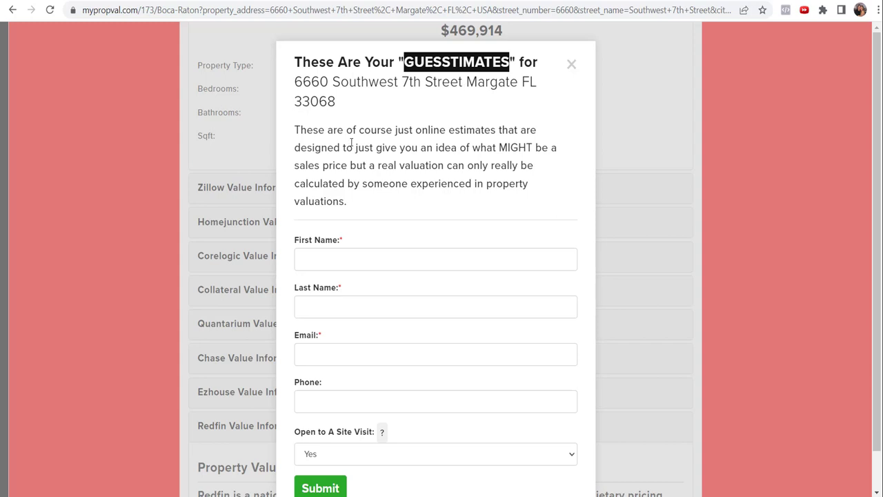
left_click(436, 260)
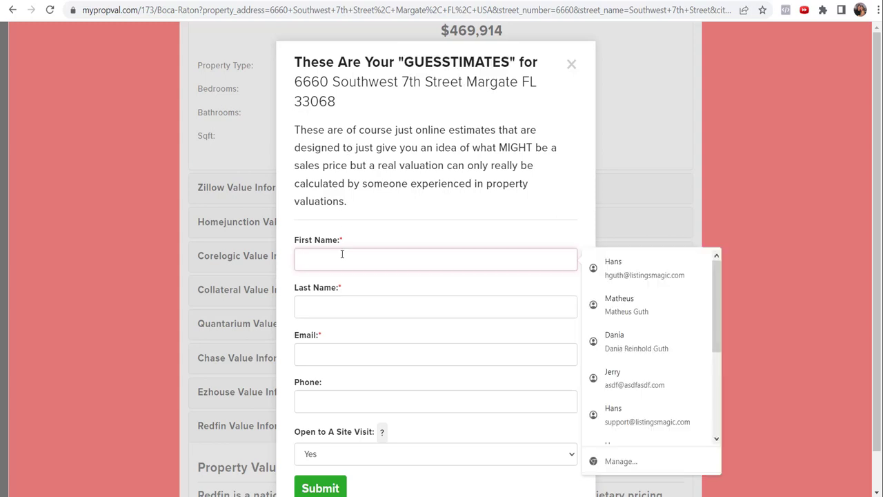
type("Hans")
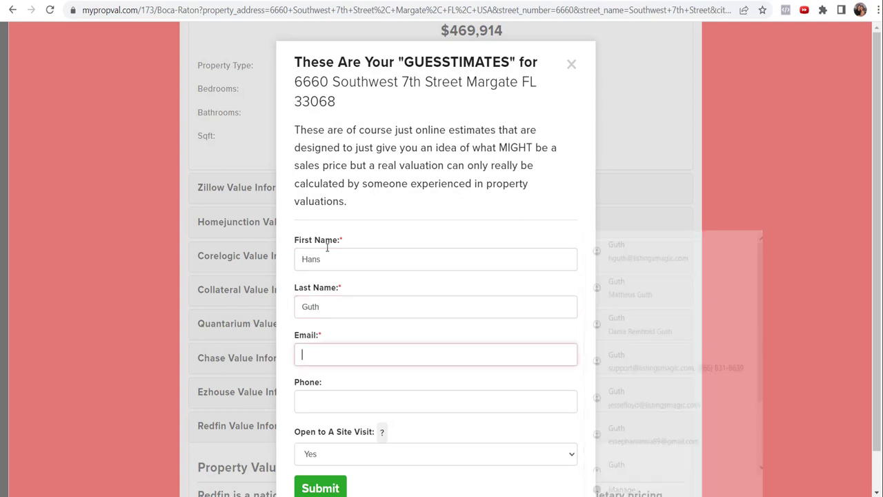
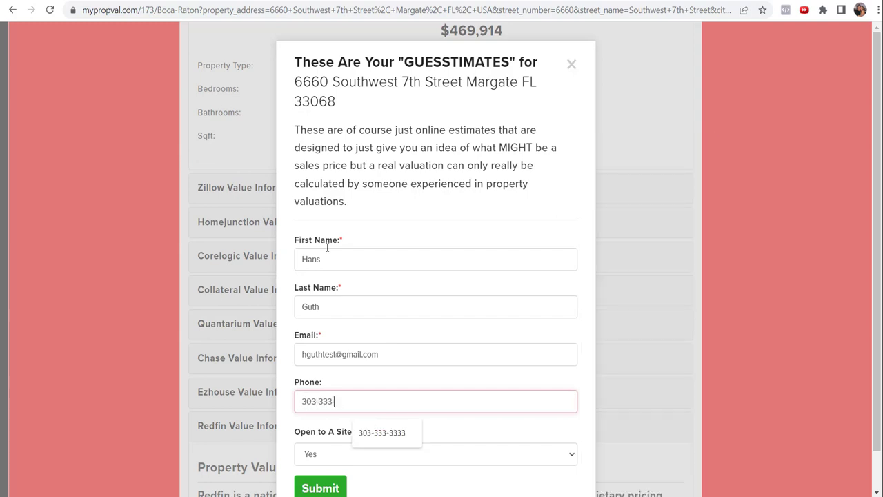
mouse_move(382, 431)
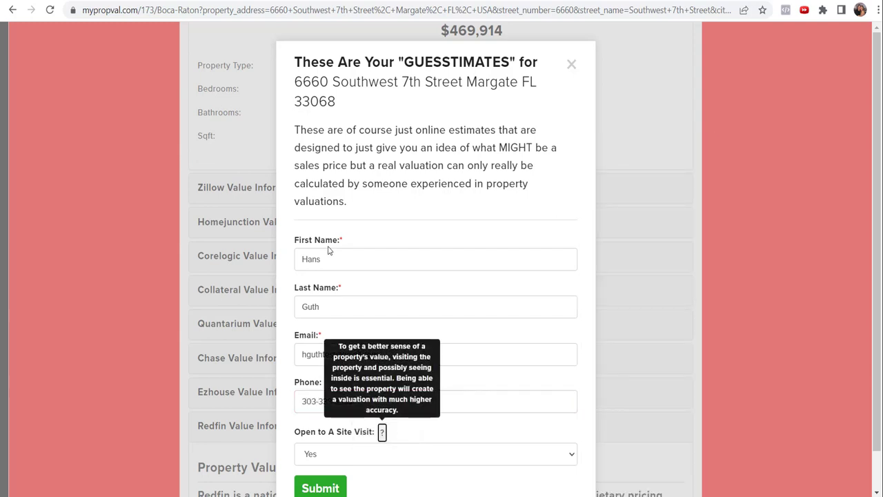
mouse_move(328, 436)
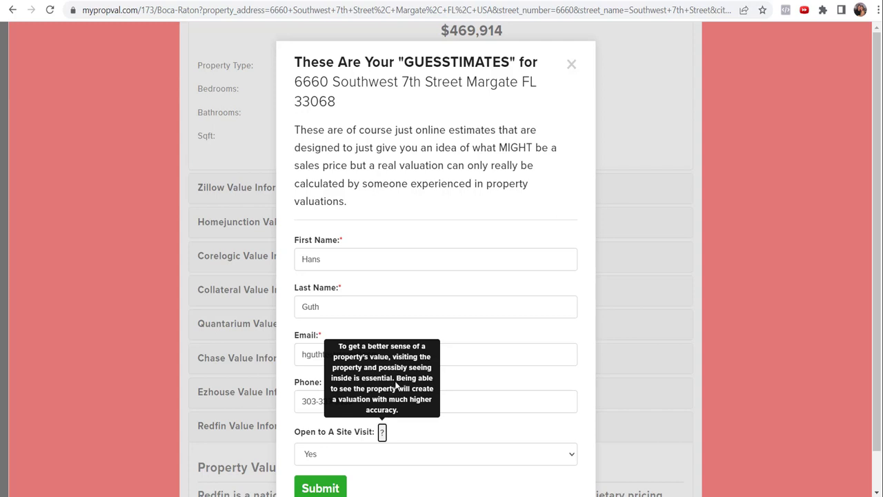
mouse_move(398, 397)
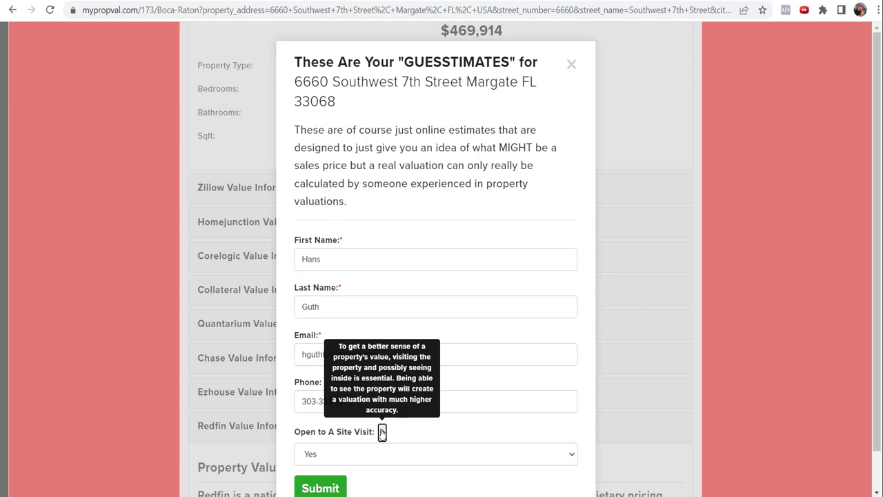
scroll("down", 3)
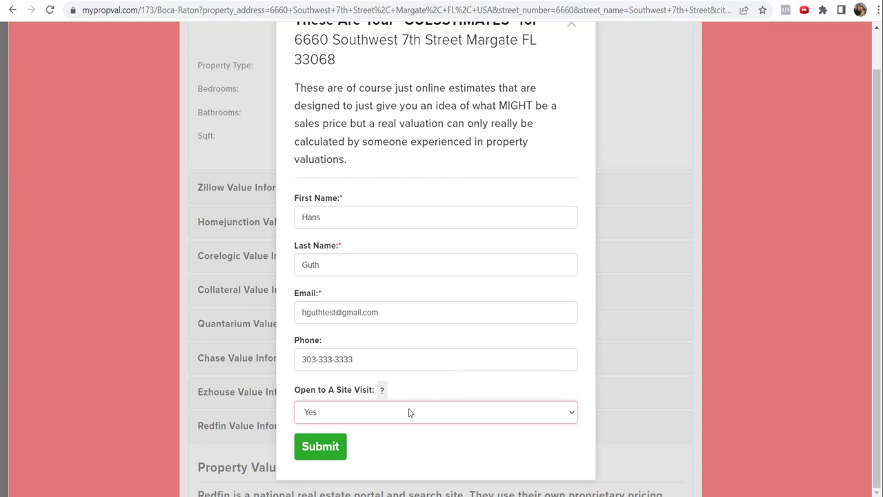
left_click(320, 446)
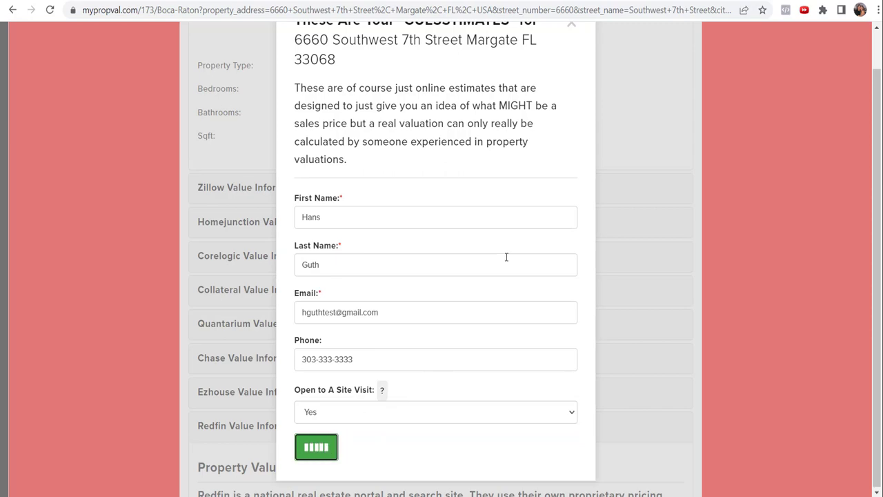
Step: Let the submission finish so the popup closes and the per-source estimates show again
left_click(316, 447)
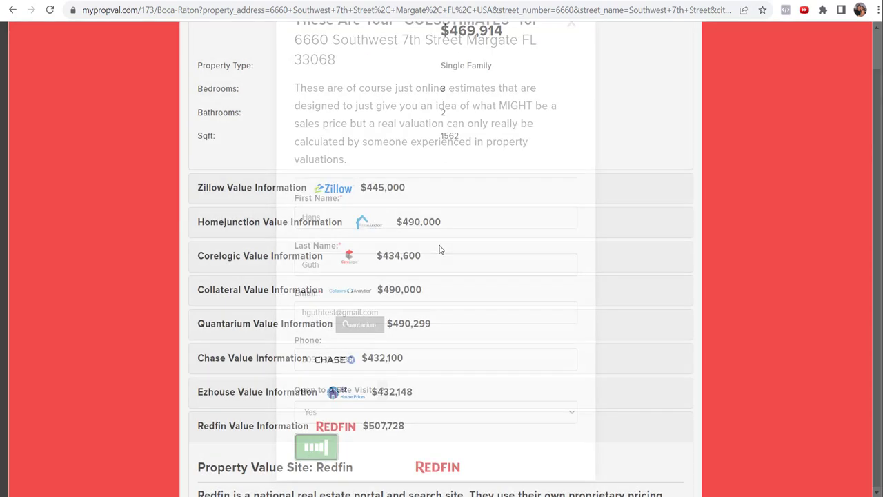
left_click(571, 24)
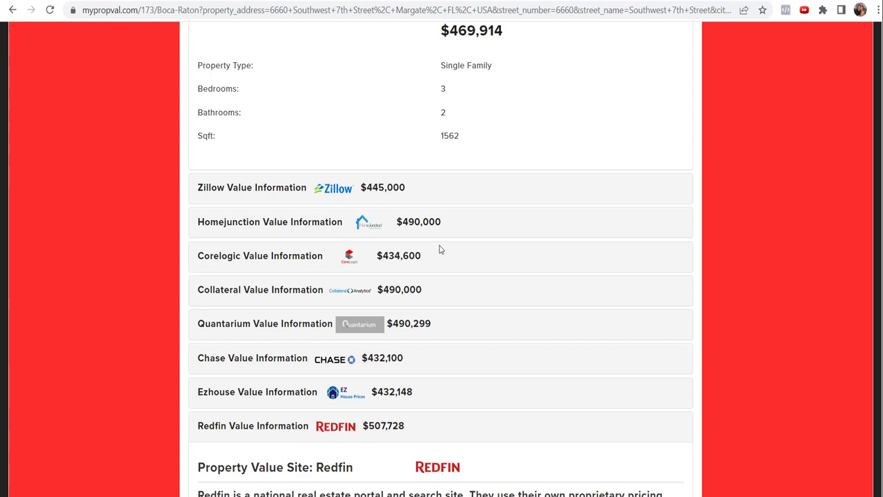
mouse_move(434, 238)
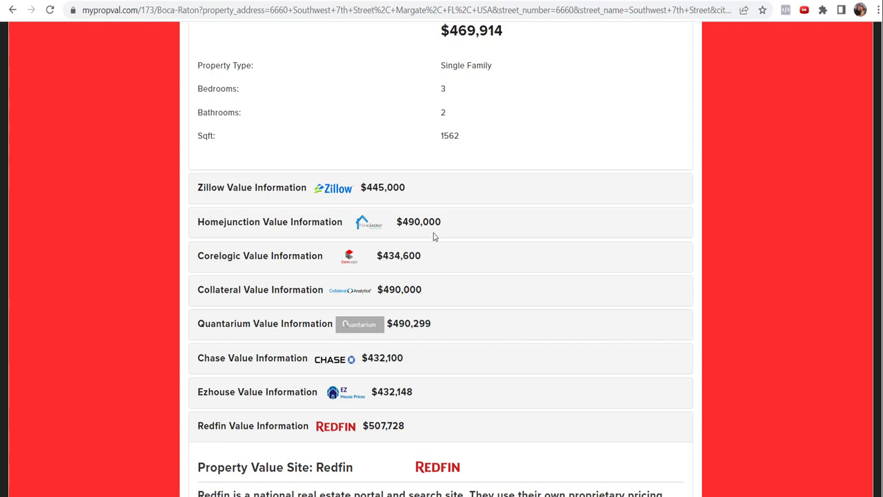
mouse_move(276, 102)
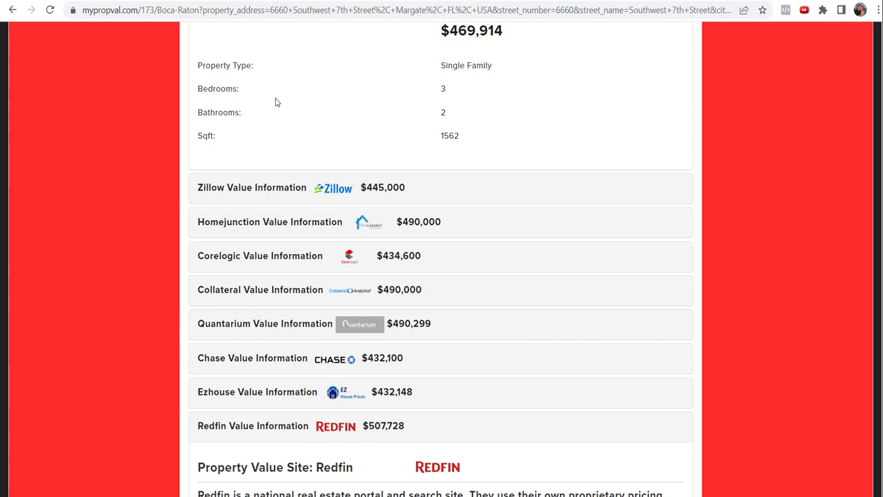
mouse_move(285, 203)
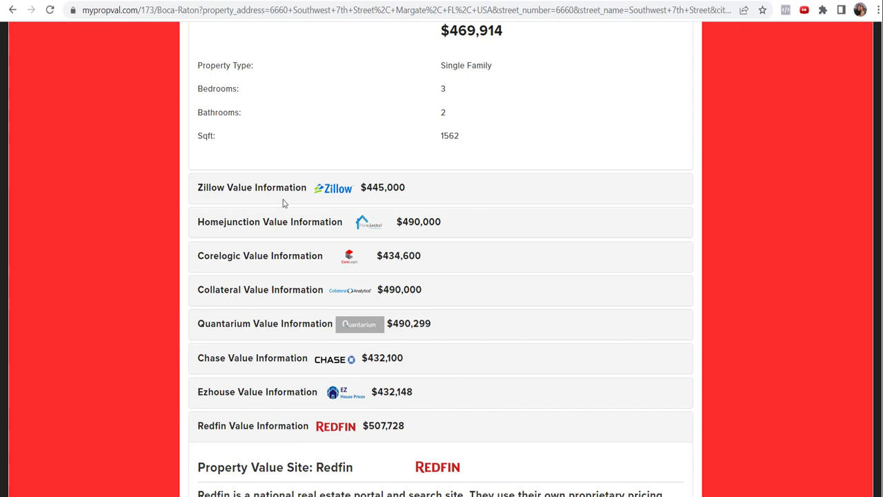
mouse_move(497, 127)
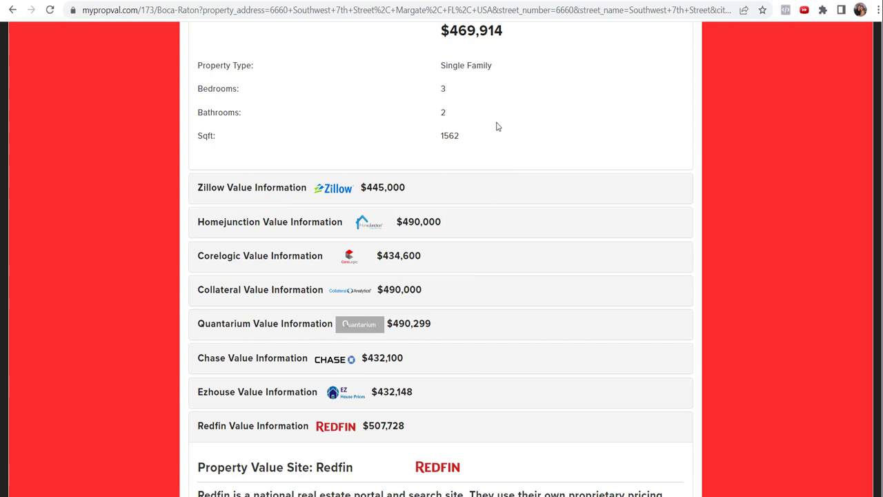